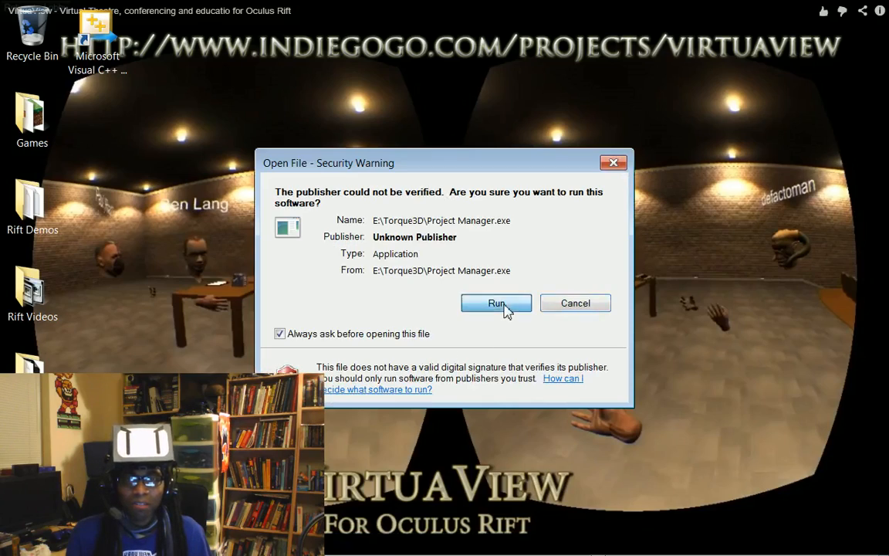
Allow Project Manager.exe to run from the security warning.
click(495, 302)
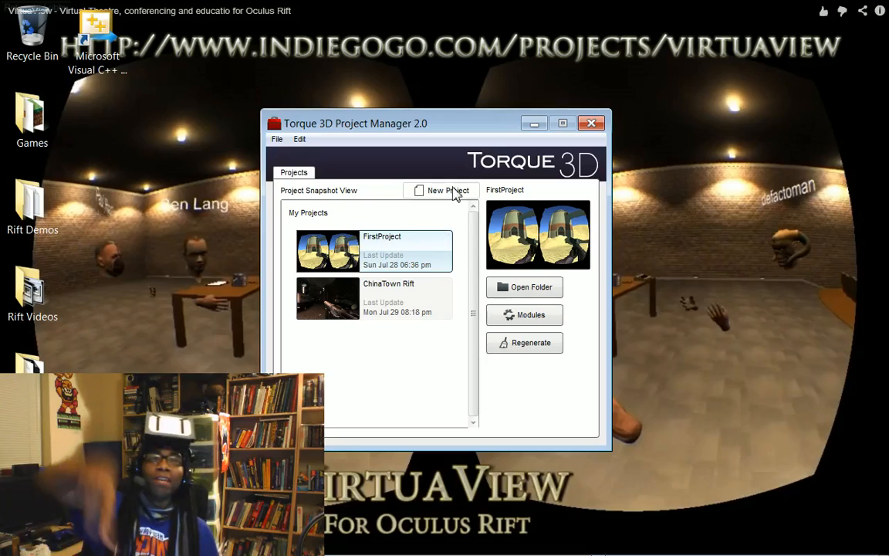
click(446, 190)
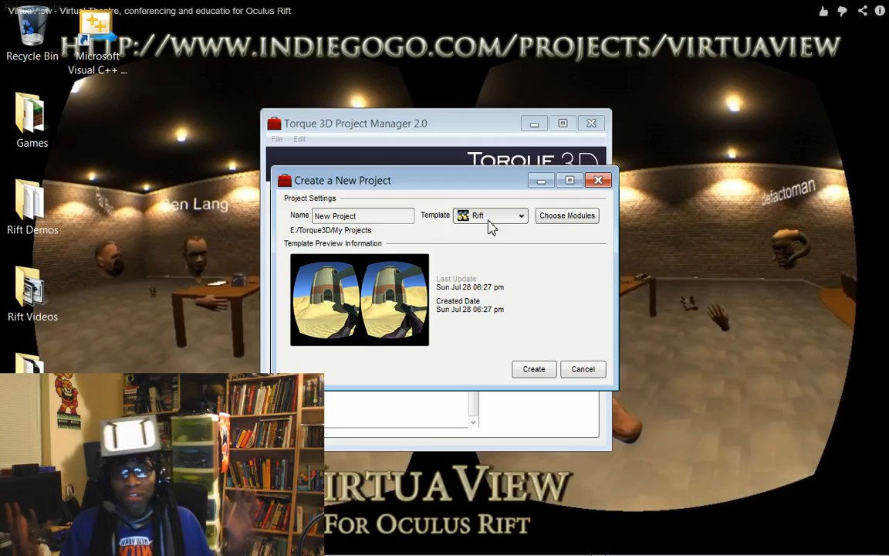
click(534, 367)
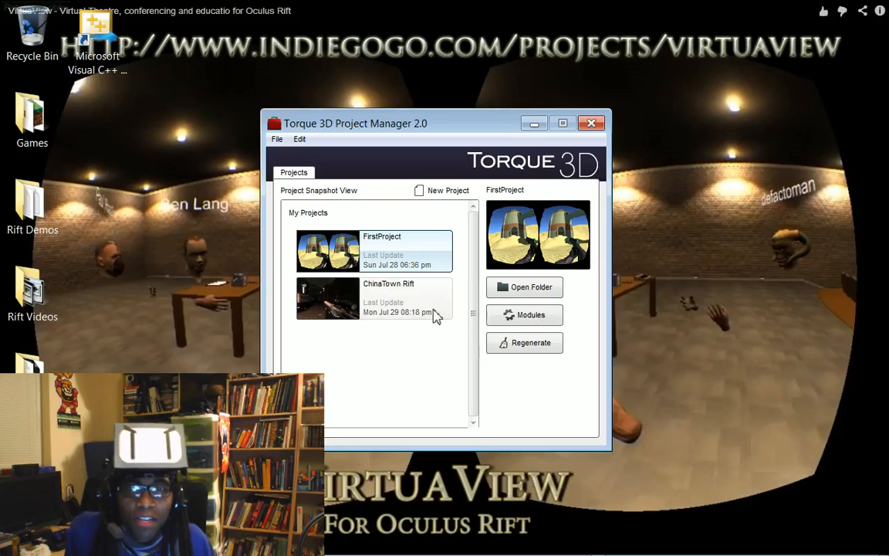
click(525, 315)
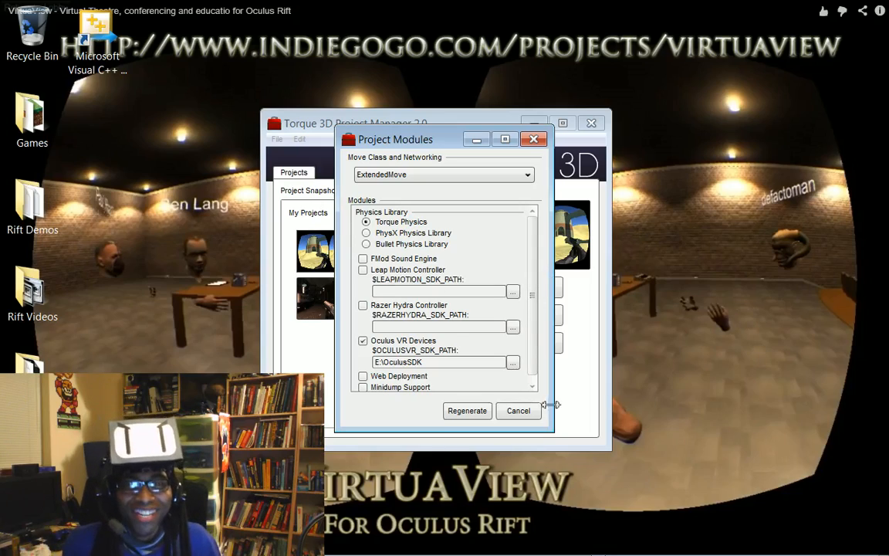
click(518, 411)
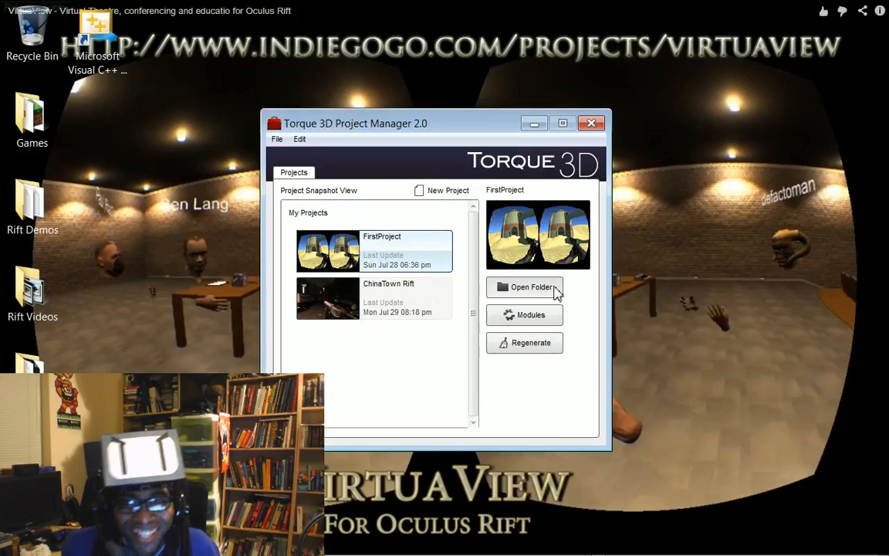
Launch FirstProject.exe from its game folder and close the Project Manager.
click(524, 286)
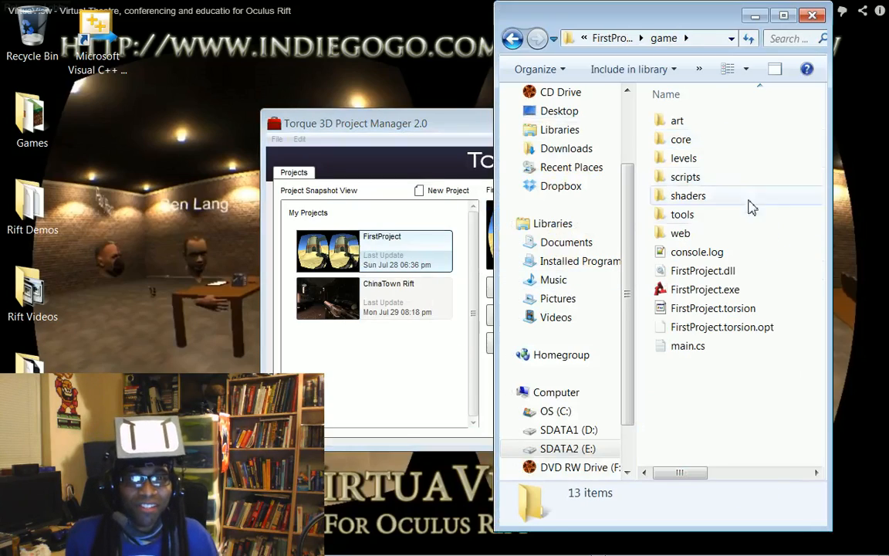
double_click(704, 289)
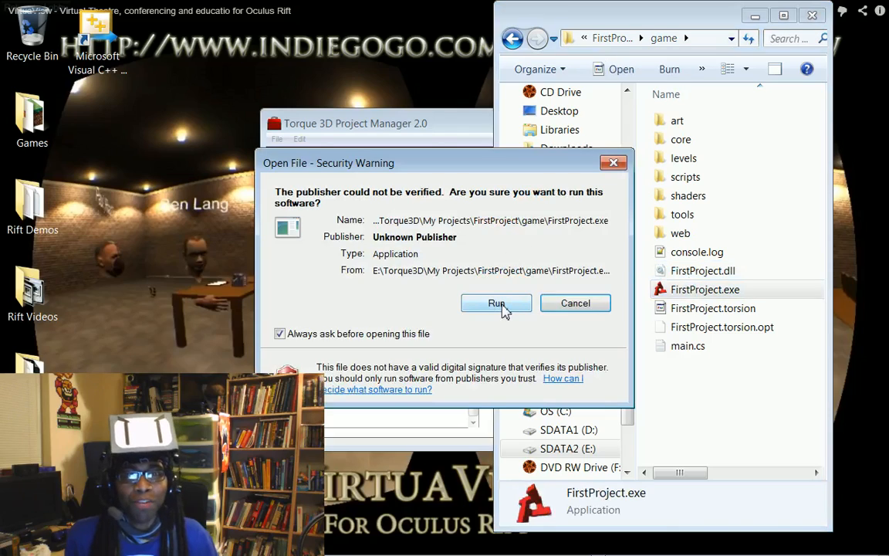
click(497, 303)
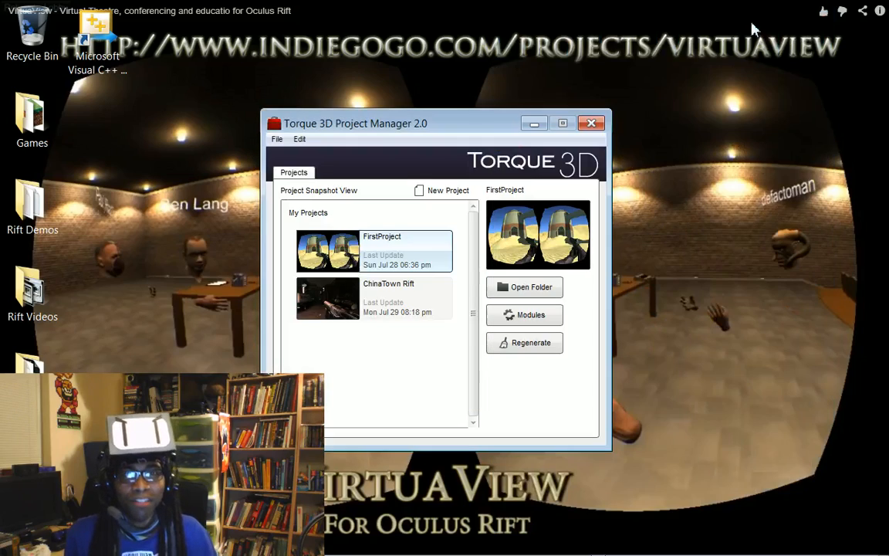
mouse_move(579, 130)
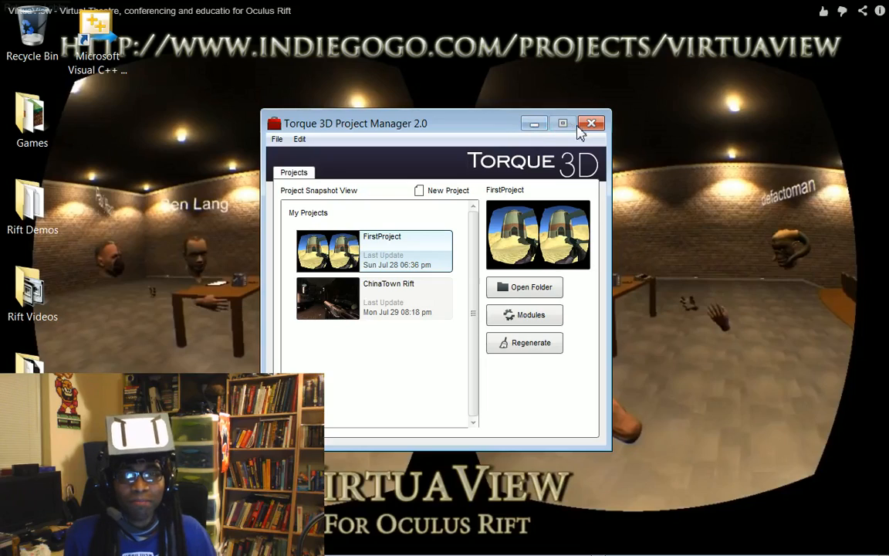
click(592, 123)
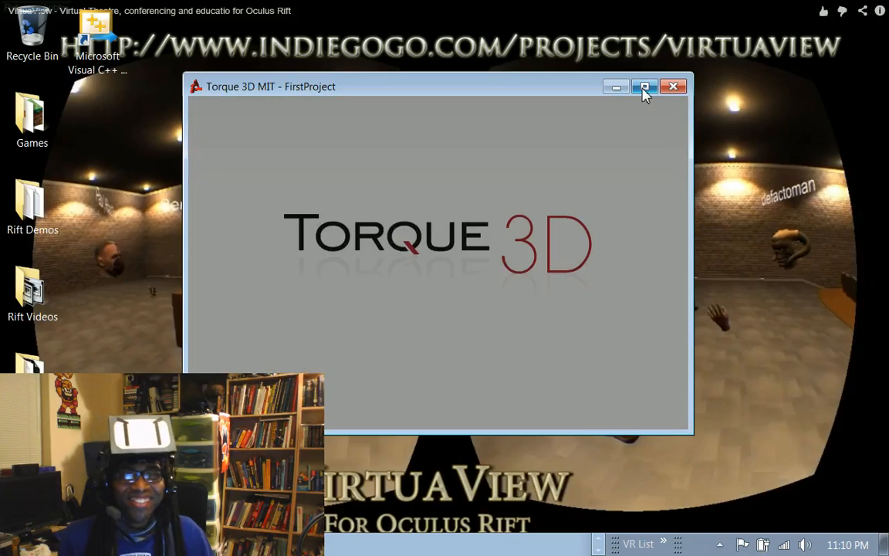
Maximize the game, play the Empty Room level, then exit the mission back to the main menu.
click(644, 86)
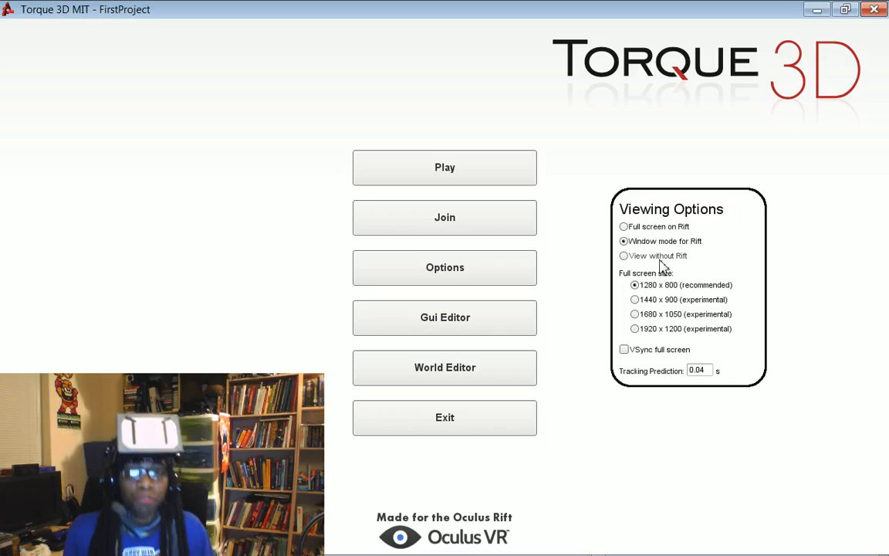
mouse_move(485, 263)
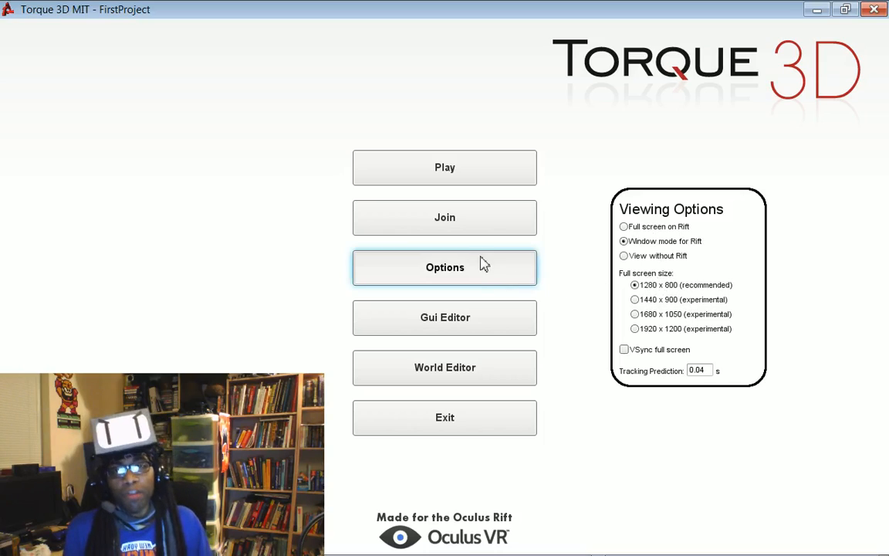
click(445, 166)
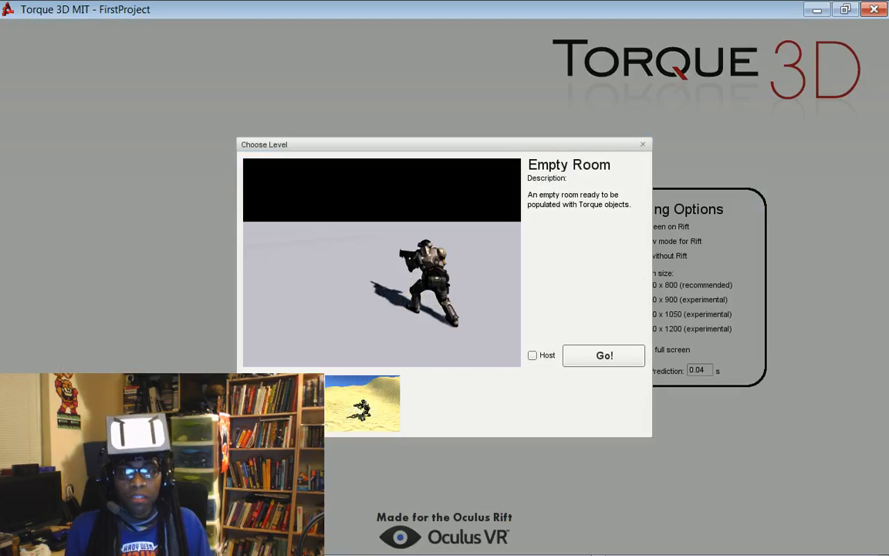
click(604, 355)
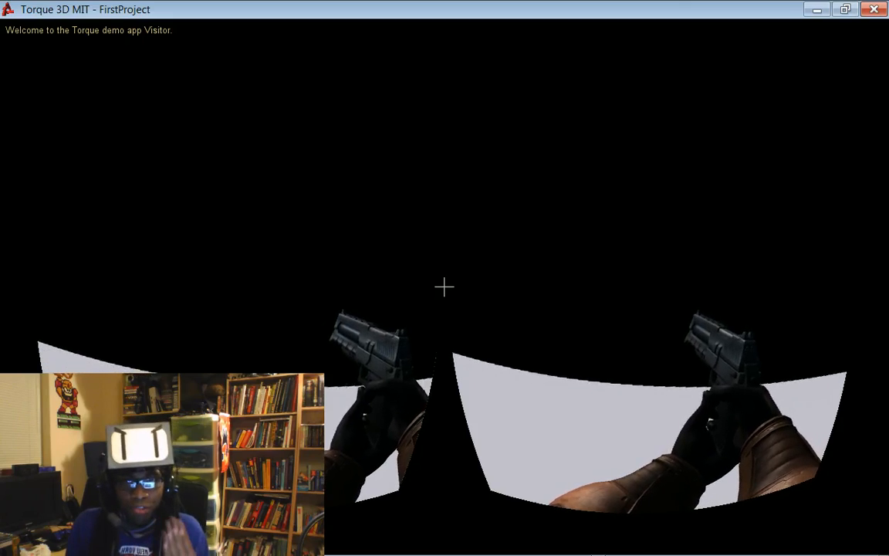
key(Escape)
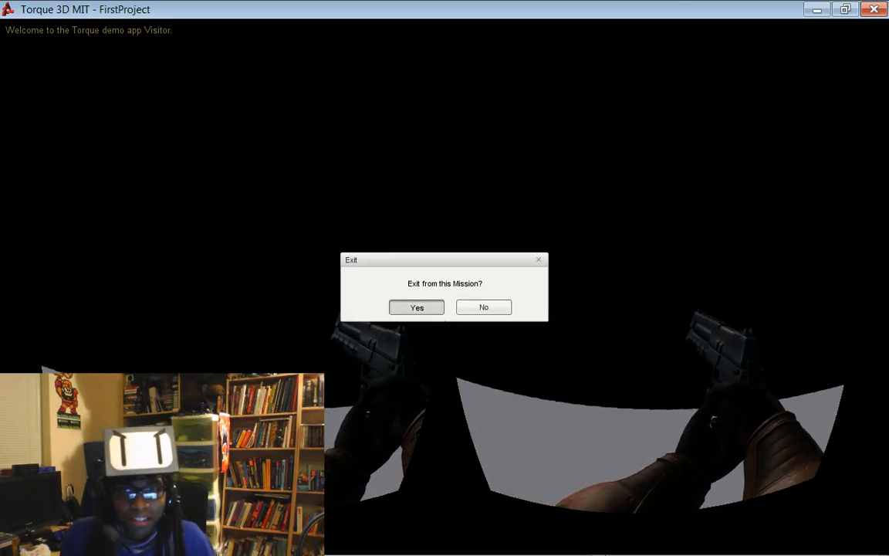
click(416, 307)
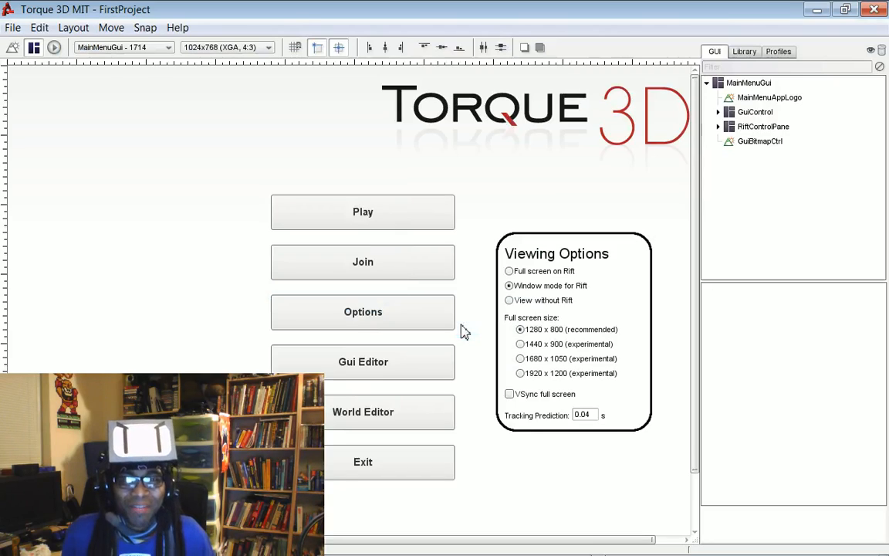
Select WorldEditorButton, close the GUI Editor and load the Blank Room level.
click(363, 411)
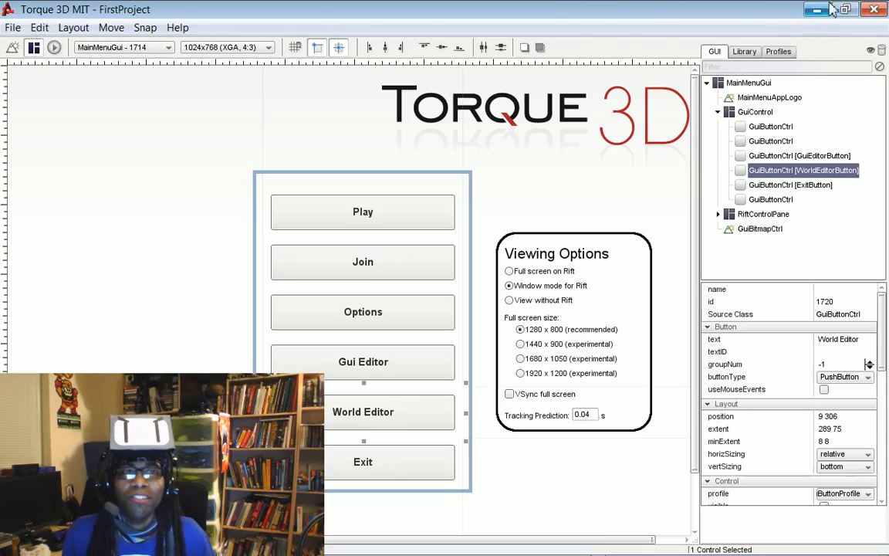
click(13, 28)
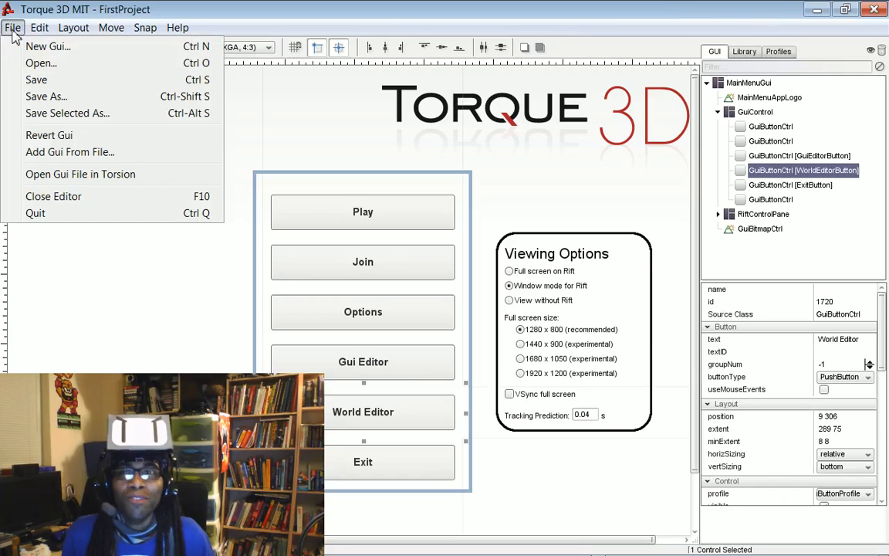
mouse_move(52, 196)
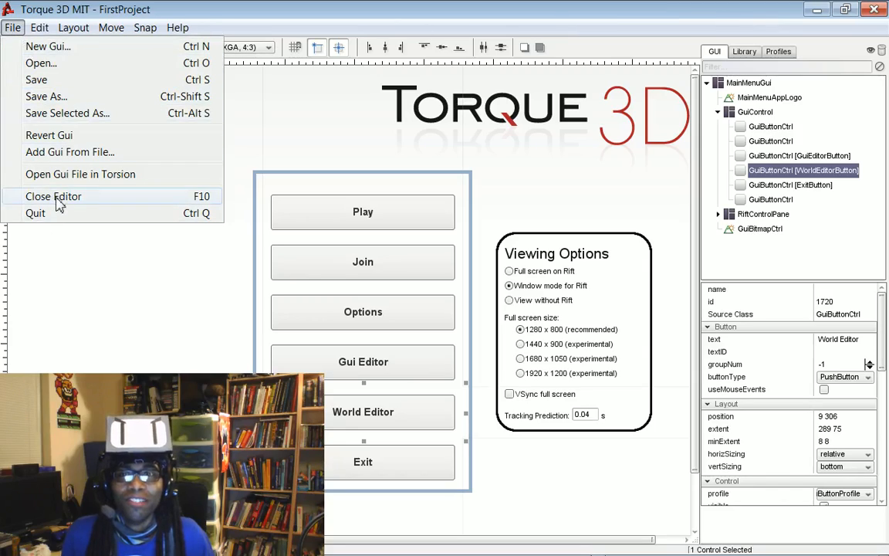
click(53, 196)
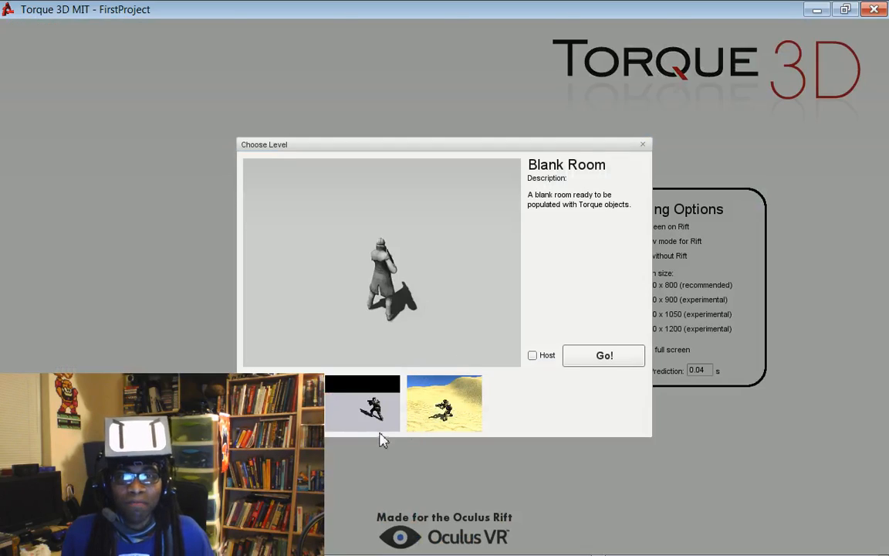
click(604, 355)
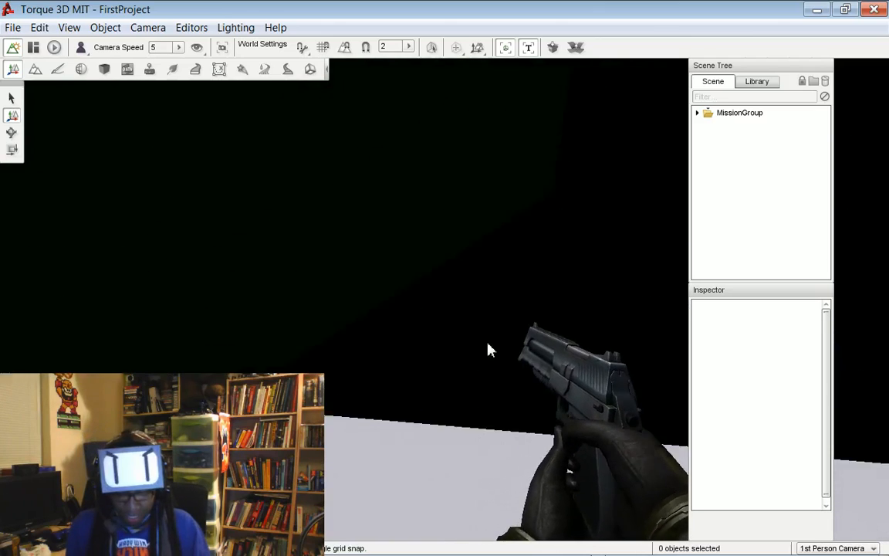
Place a vehicle in the blank room and leave the editor to the Level Modified prompt.
click(81, 47)
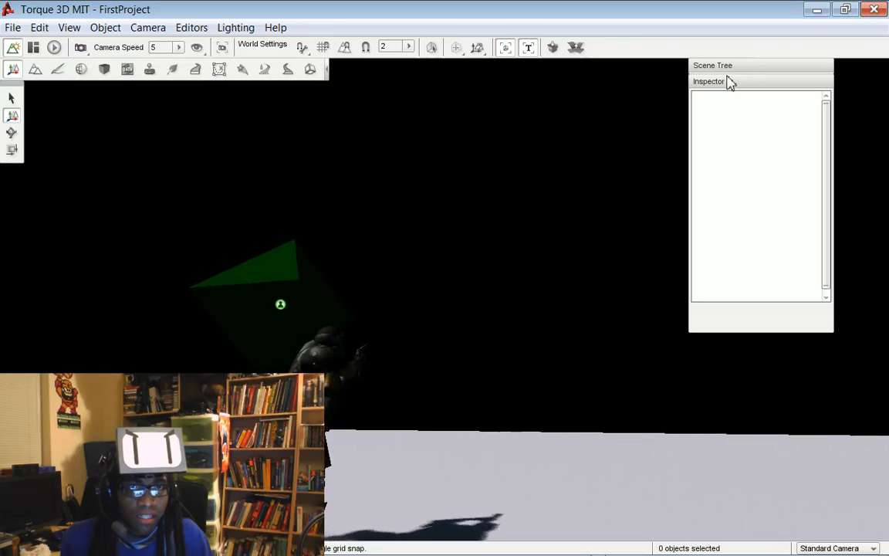
click(757, 80)
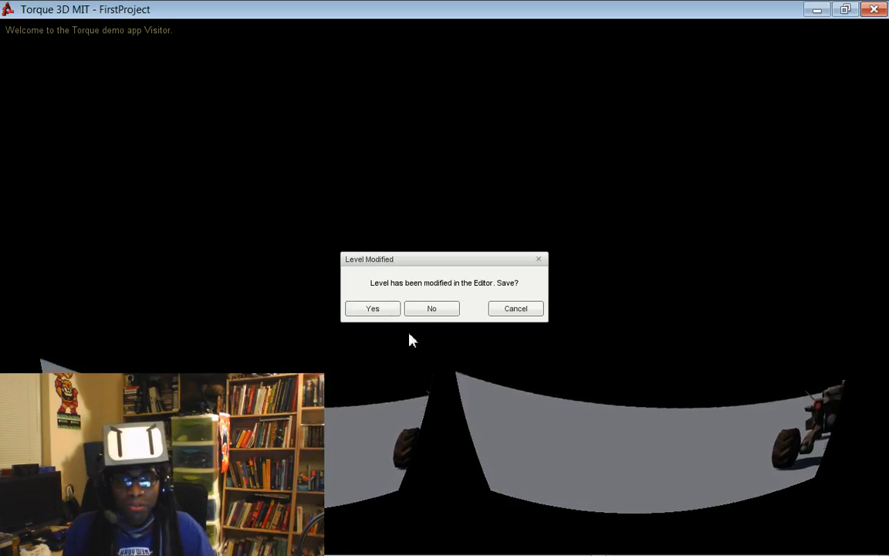
Discard the level changes and reload the Blank Room level for world editing.
click(432, 309)
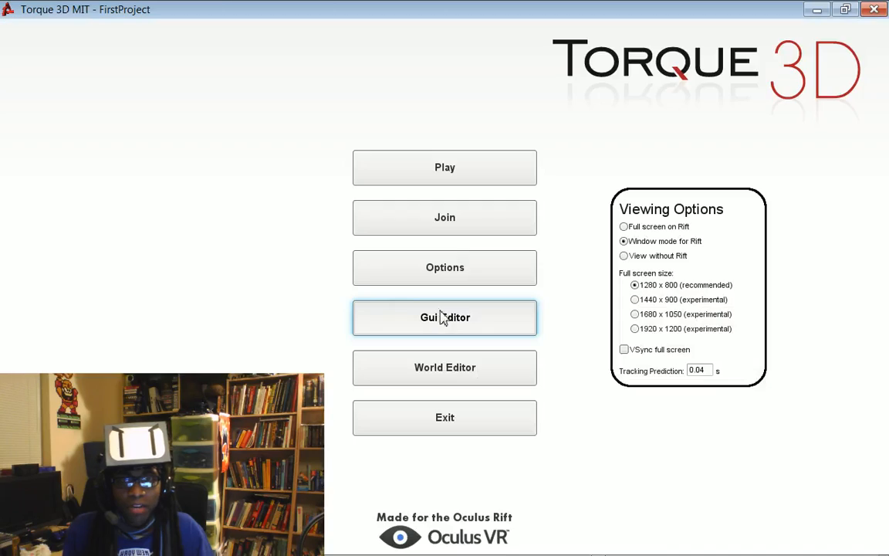
click(445, 318)
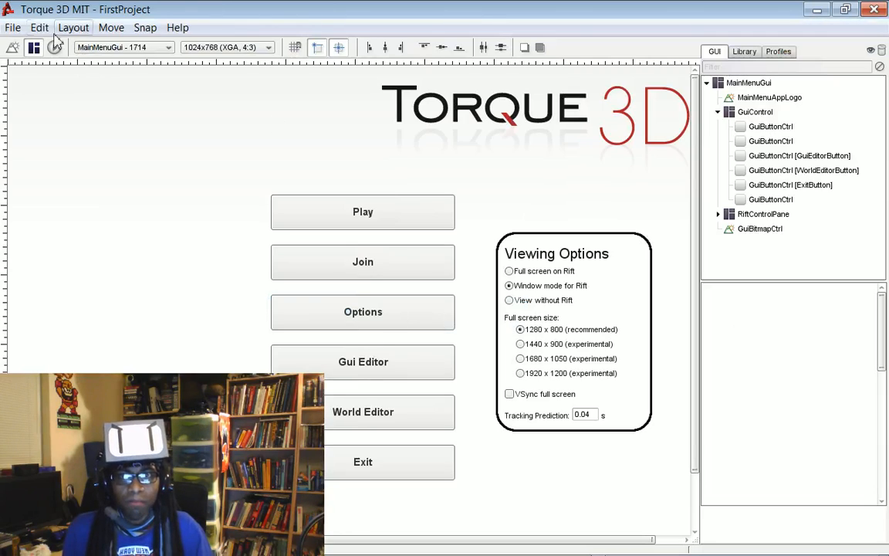
click(12, 28)
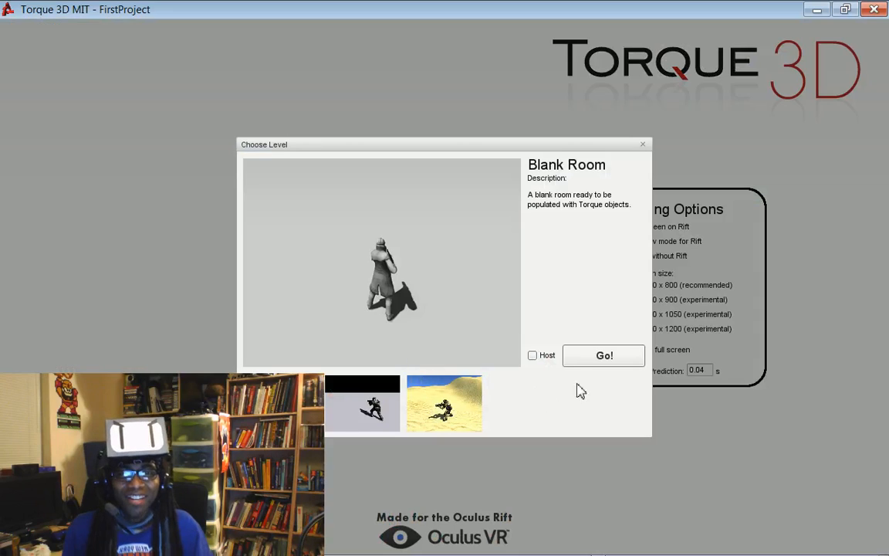
click(605, 355)
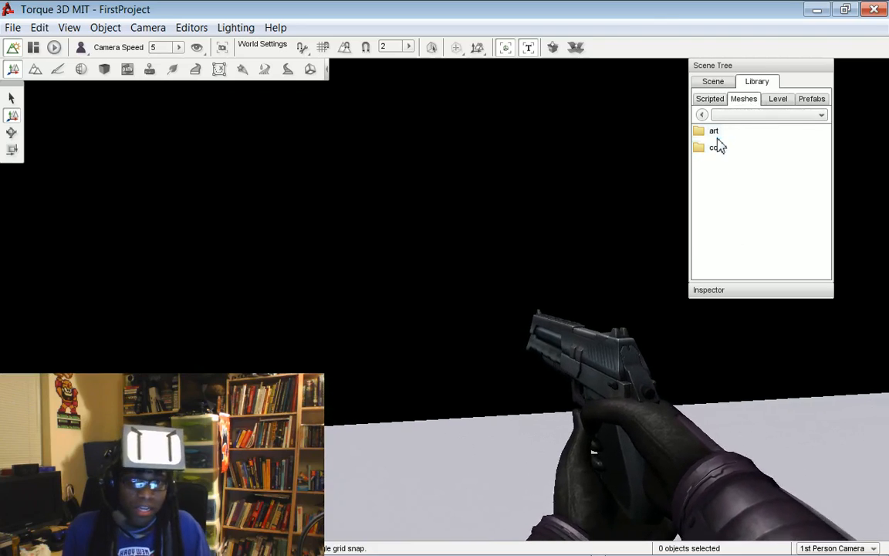
Add TrekDoorFrame from art/shapes/FromBlender to the scene and return to playing the level.
double_click(713, 130)
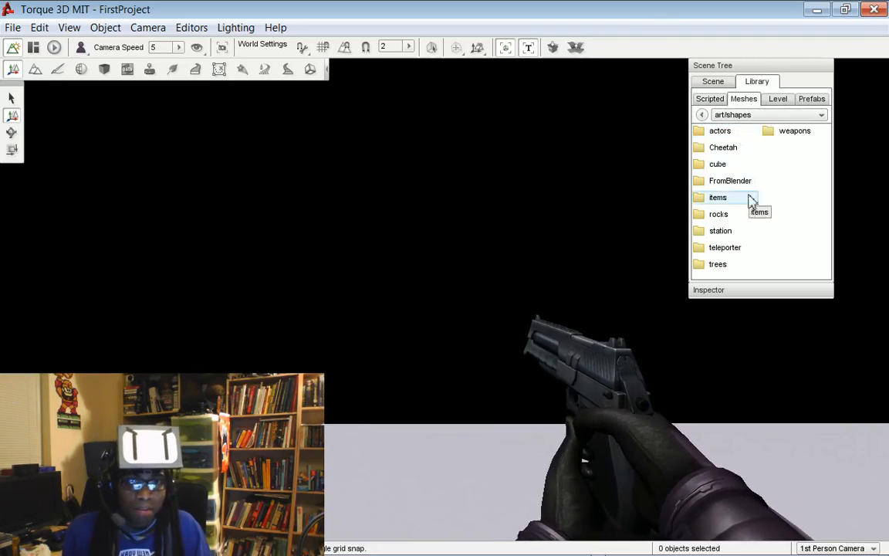
double_click(729, 179)
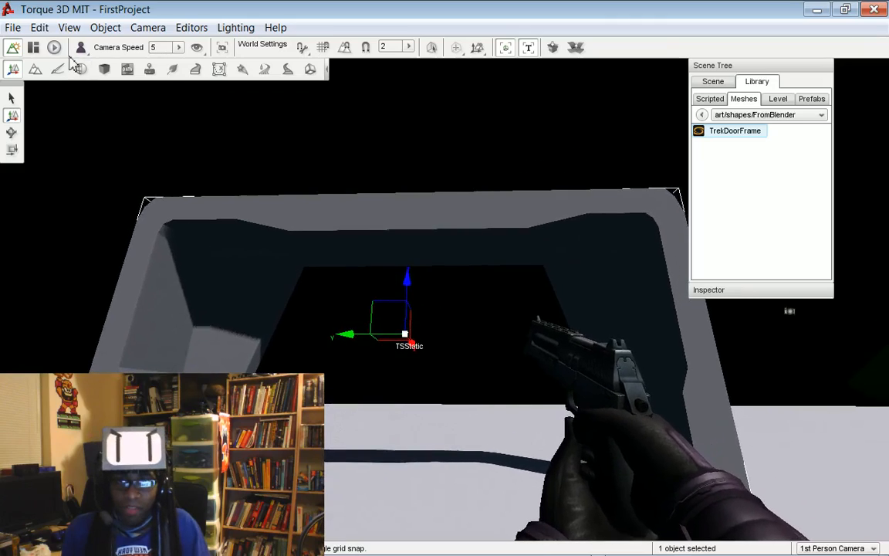
click(54, 46)
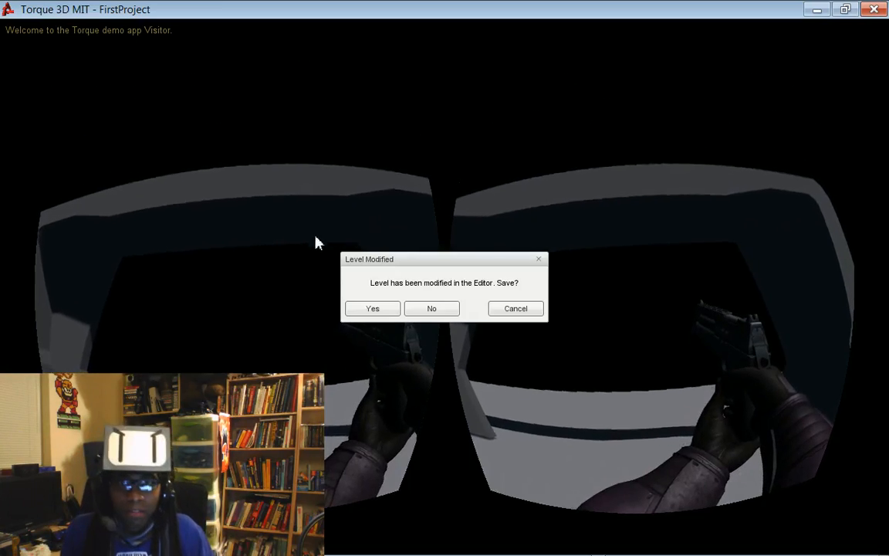
Answer the Level Modified prompt and quit the game from the Choose Level screen.
click(432, 309)
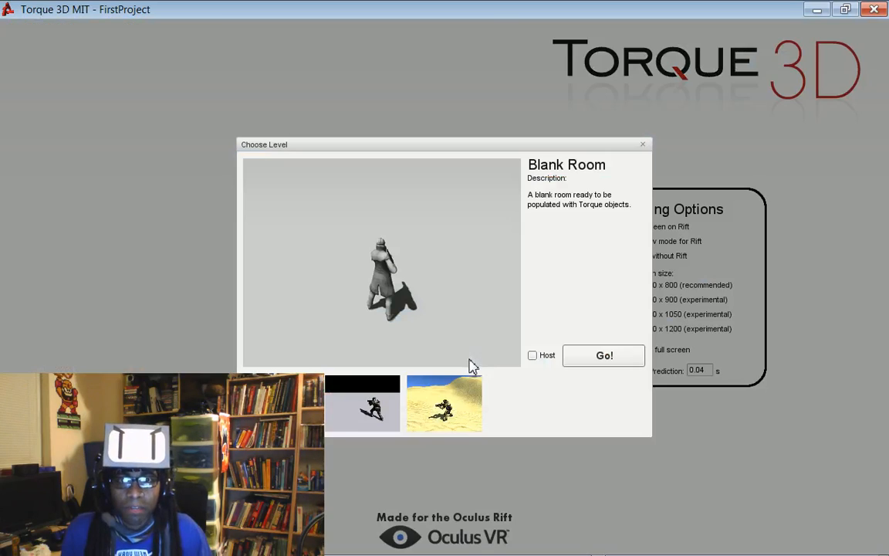
click(604, 355)
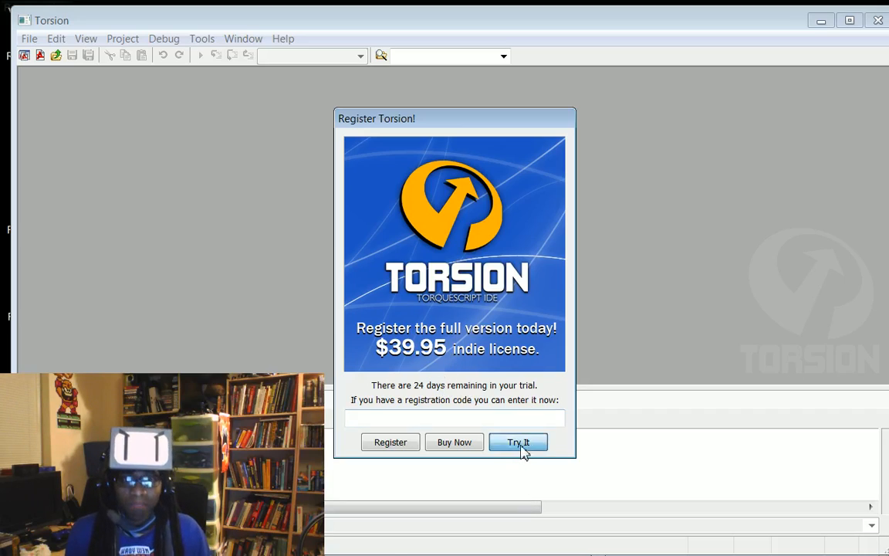
Continue the Torsion trial and scroll through default.bind.cs in the ChinaTown Rift project.
click(519, 442)
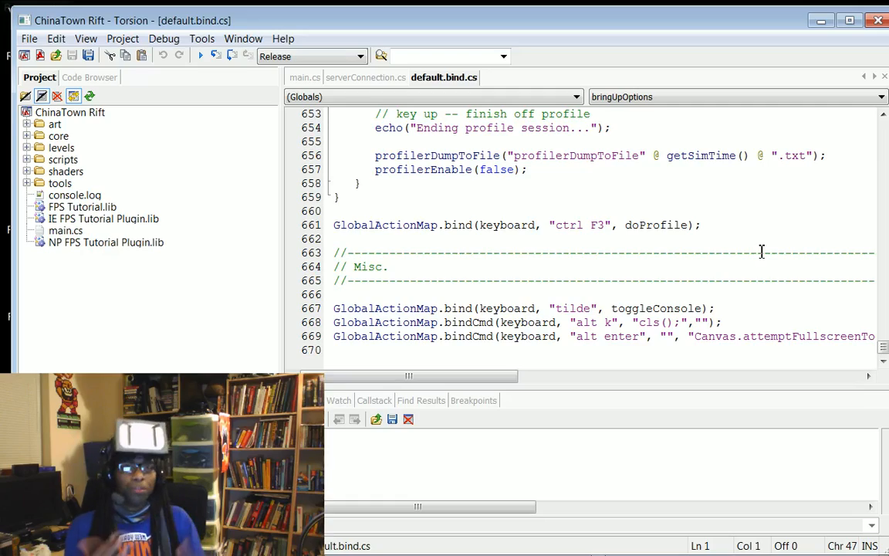
scroll(up, 3)
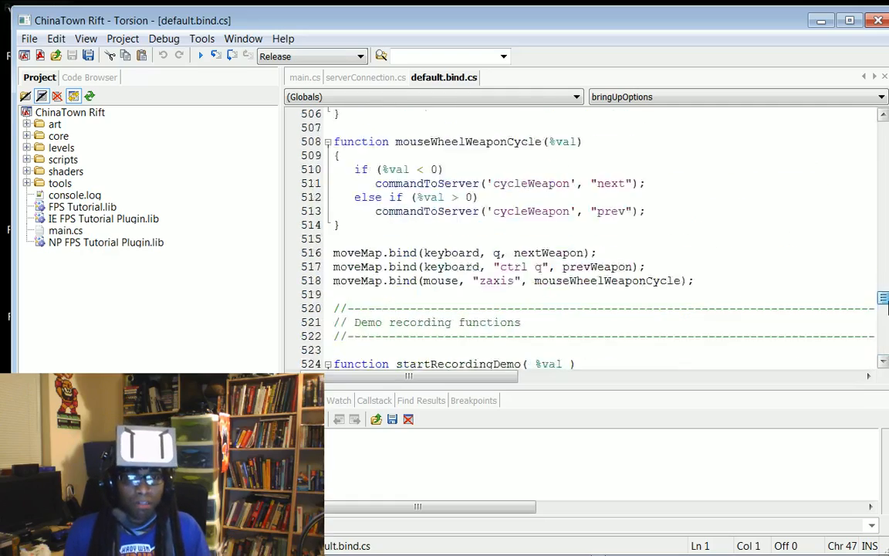
scroll(up, 3)
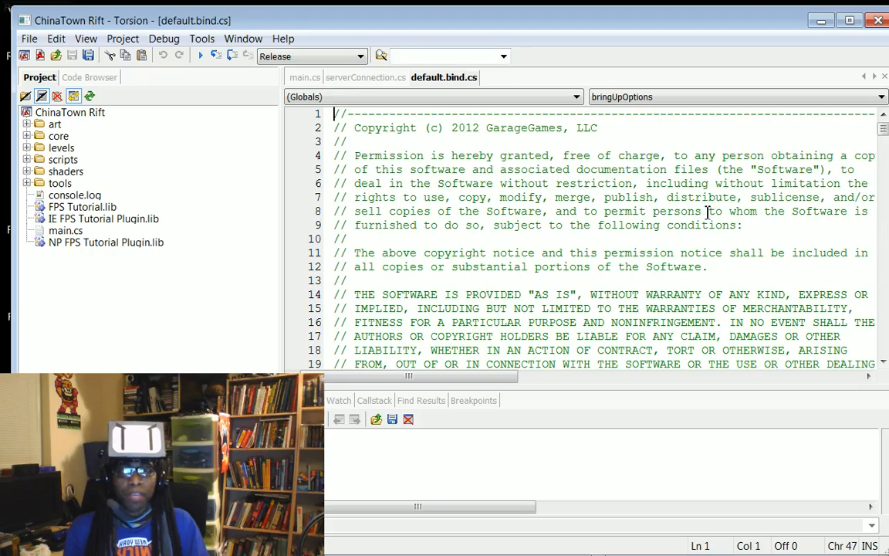
scroll(down, 3)
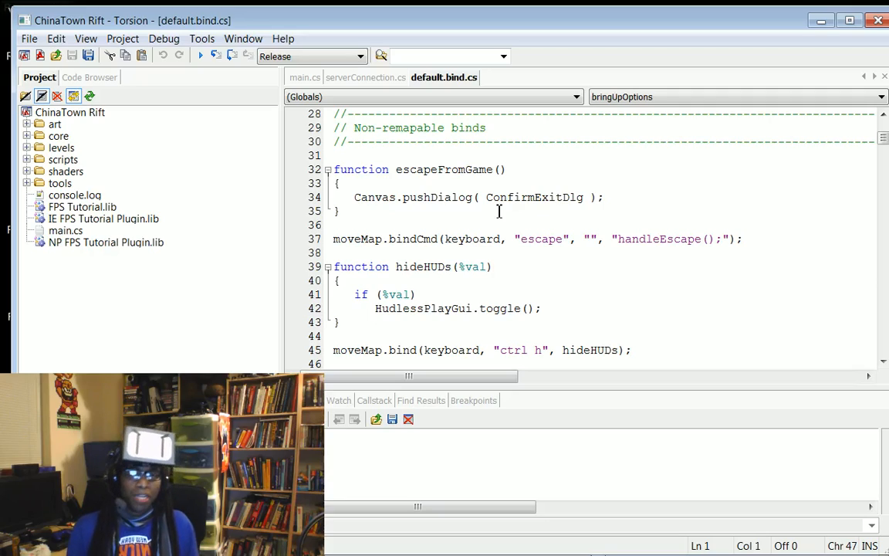
mouse_move(516, 198)
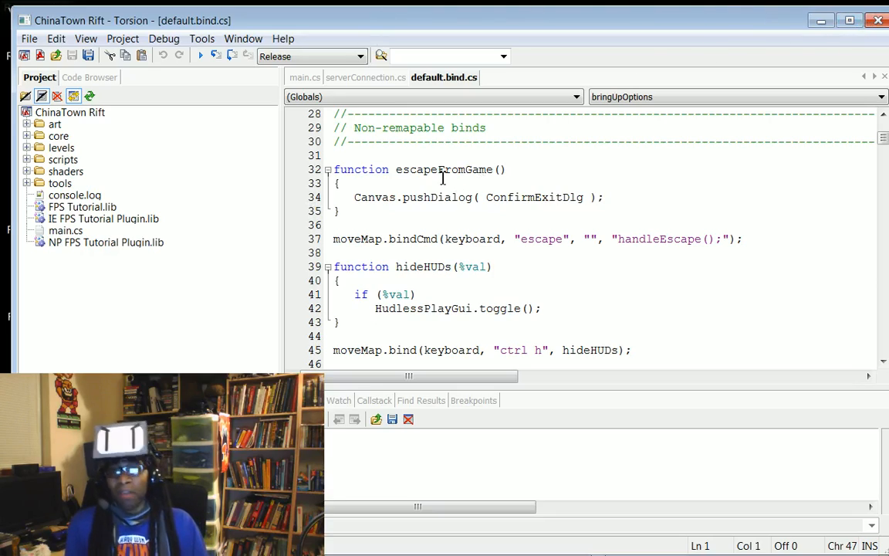
mouse_move(645, 309)
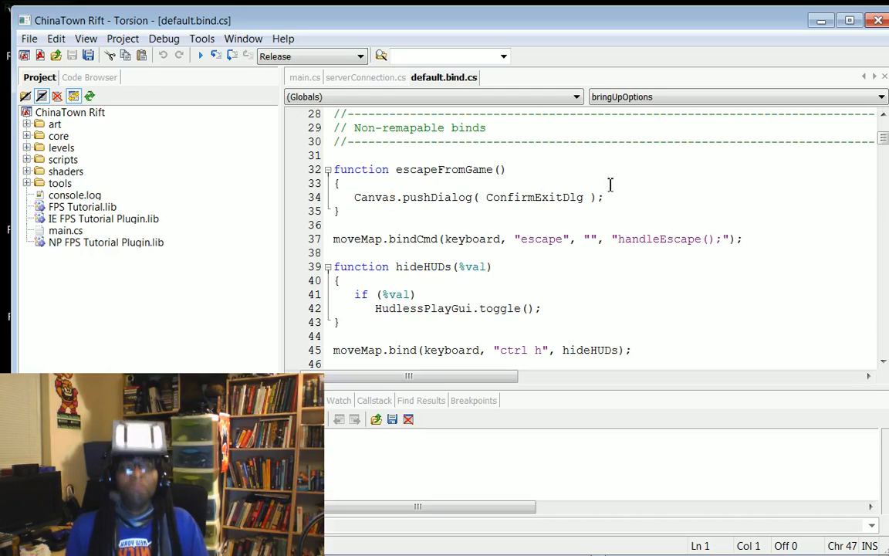
mouse_move(712, 48)
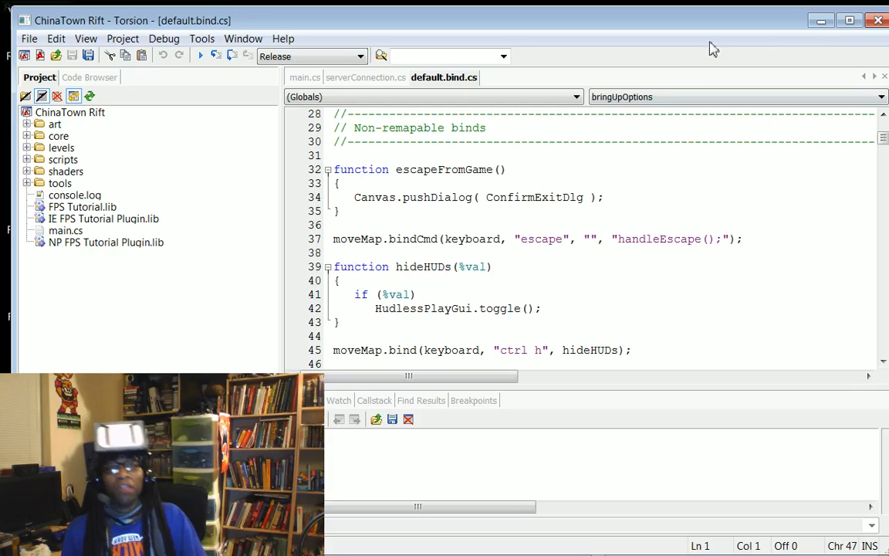
mouse_move(795, 34)
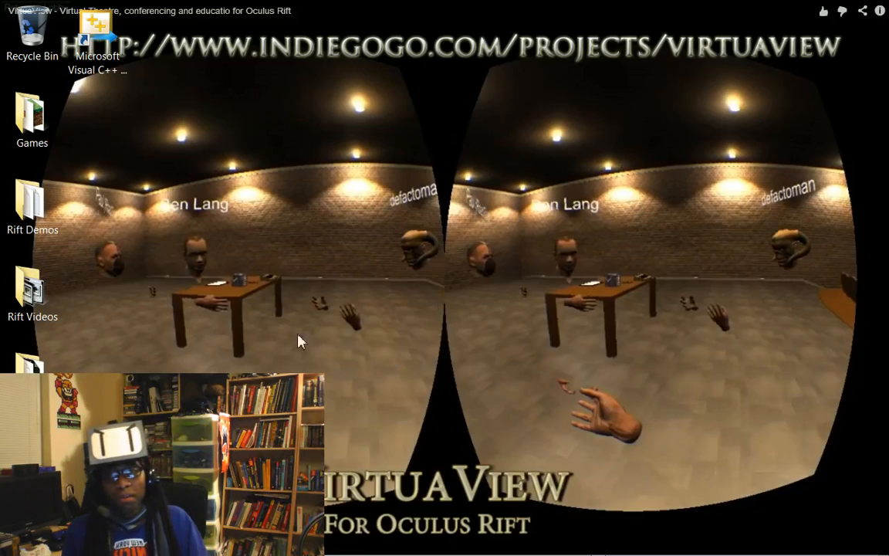
mouse_move(378, 346)
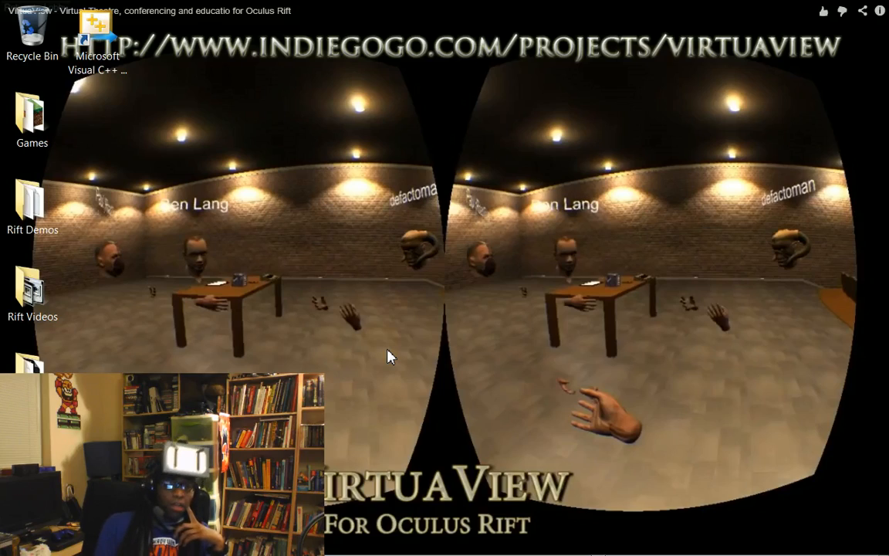
mouse_move(409, 323)
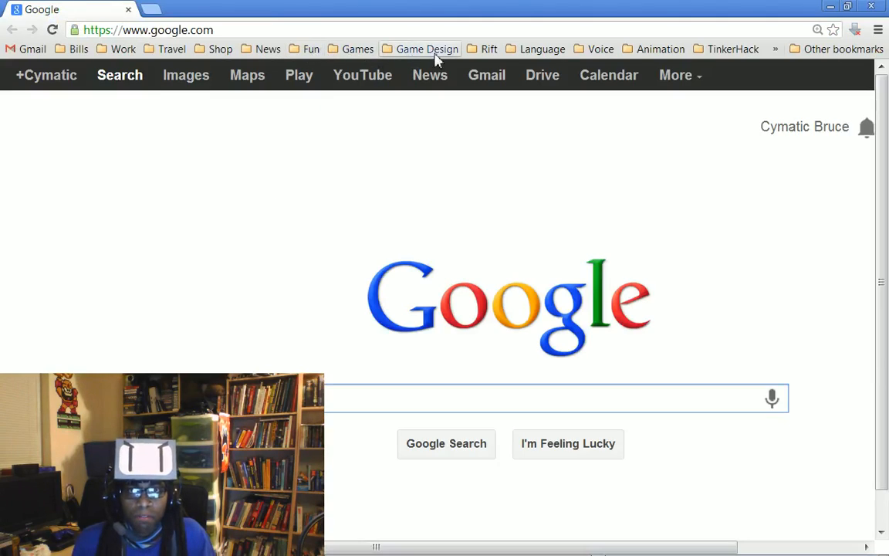
Open the Razer Hydra Torque3D wiki bookmark from the Rift bookmarks folder.
click(488, 47)
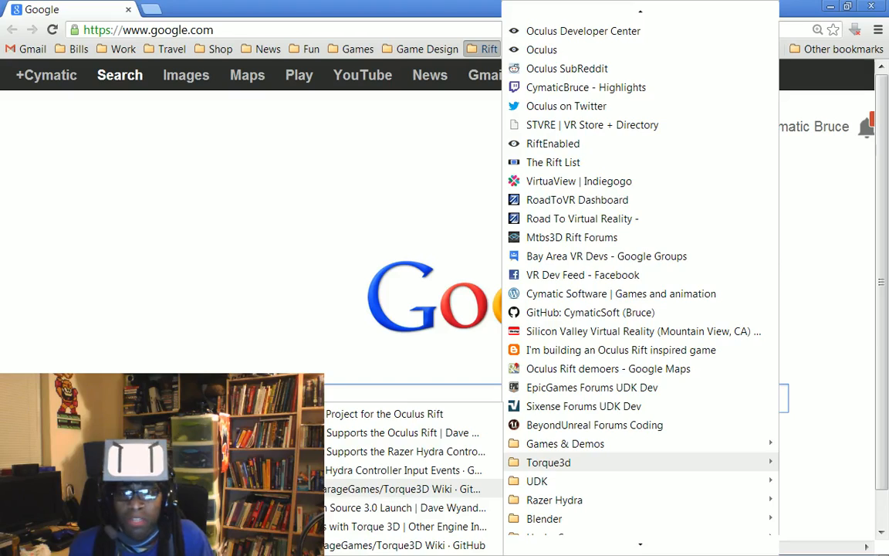
click(555, 500)
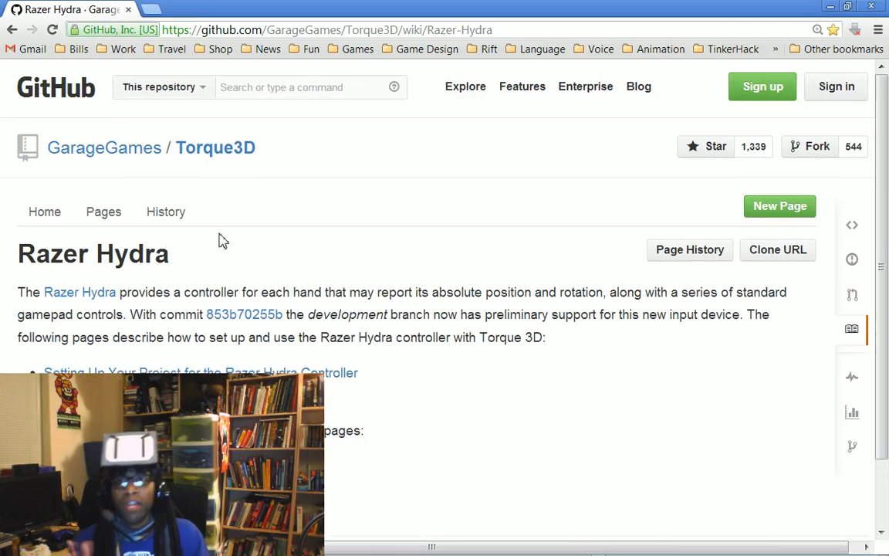
mouse_move(207, 313)
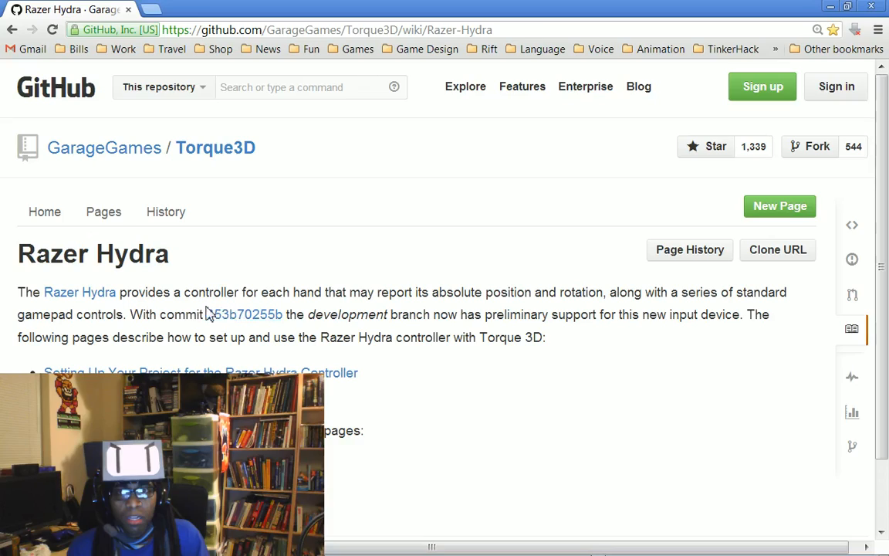
mouse_move(602, 332)
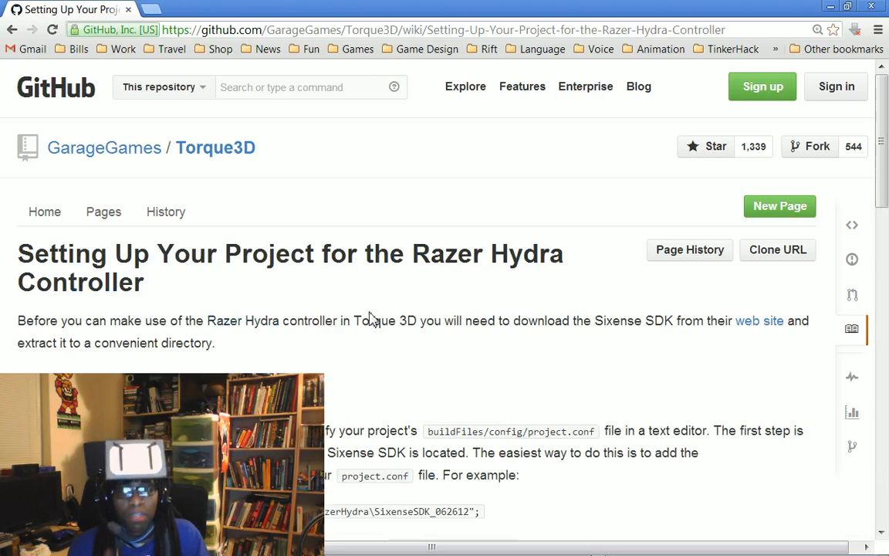
scroll(down, 3)
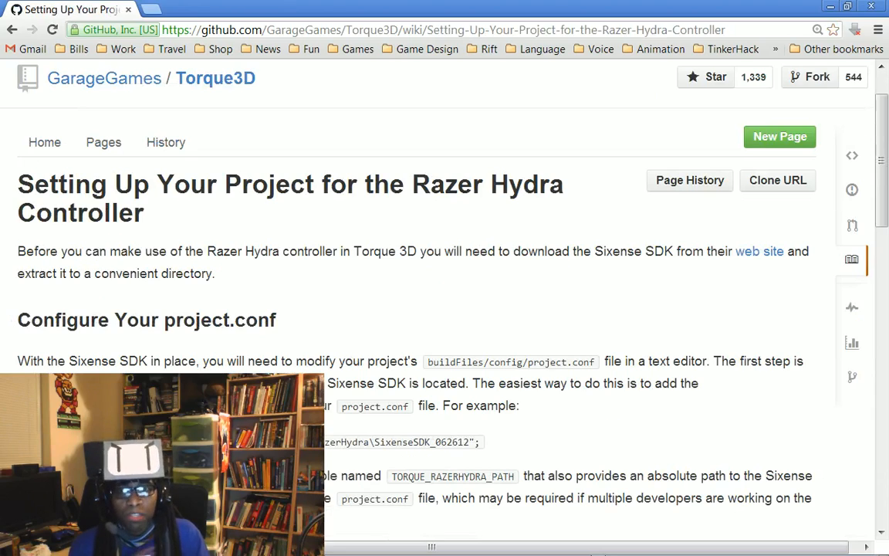
scroll(down, 3)
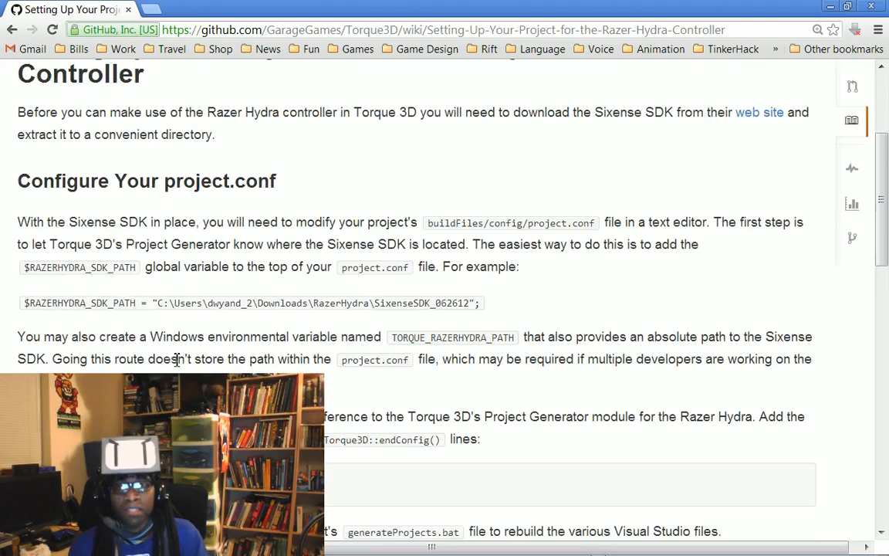
mouse_move(270, 269)
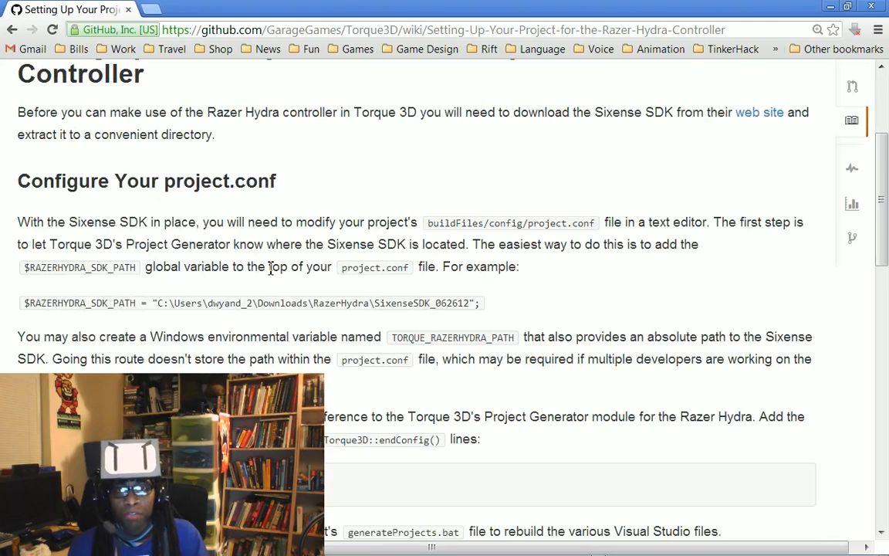
scroll(down, 3)
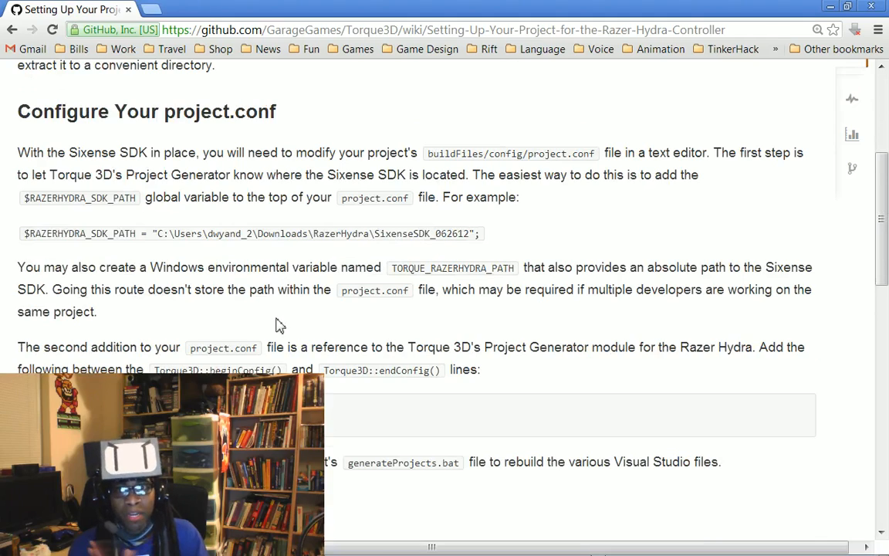
scroll(down, 3)
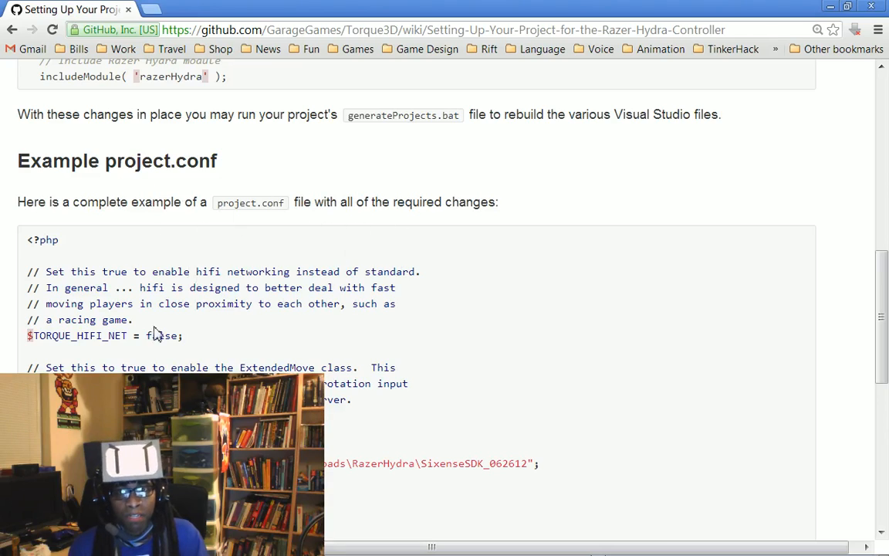
scroll(down, 3)
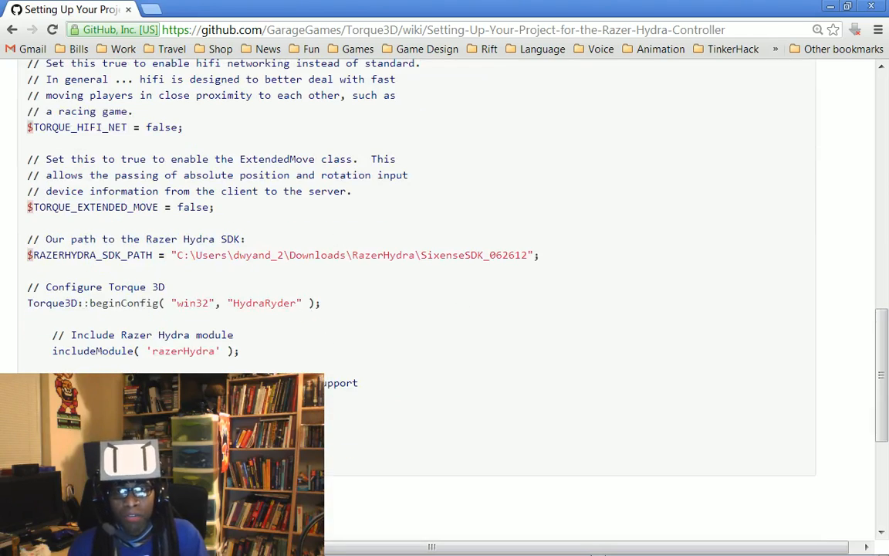
scroll(down, 3)
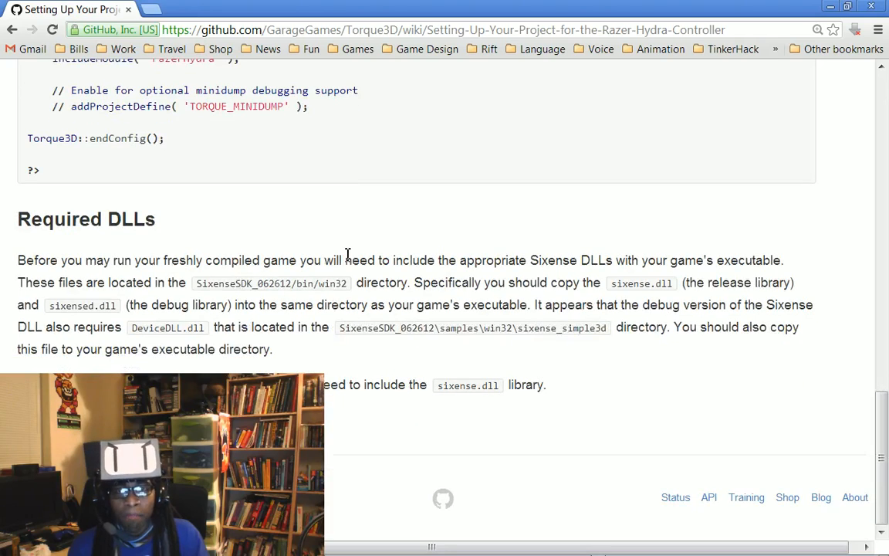
scroll(up, 3)
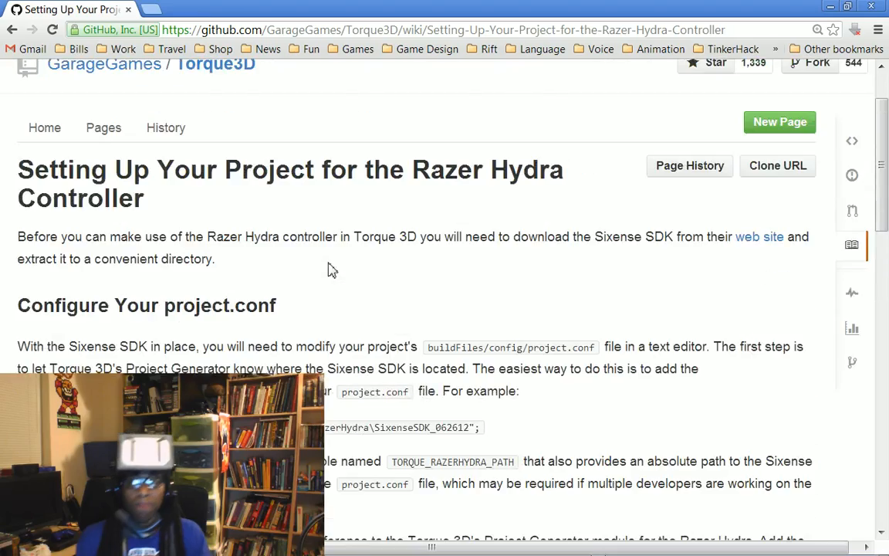
scroll(down, 3)
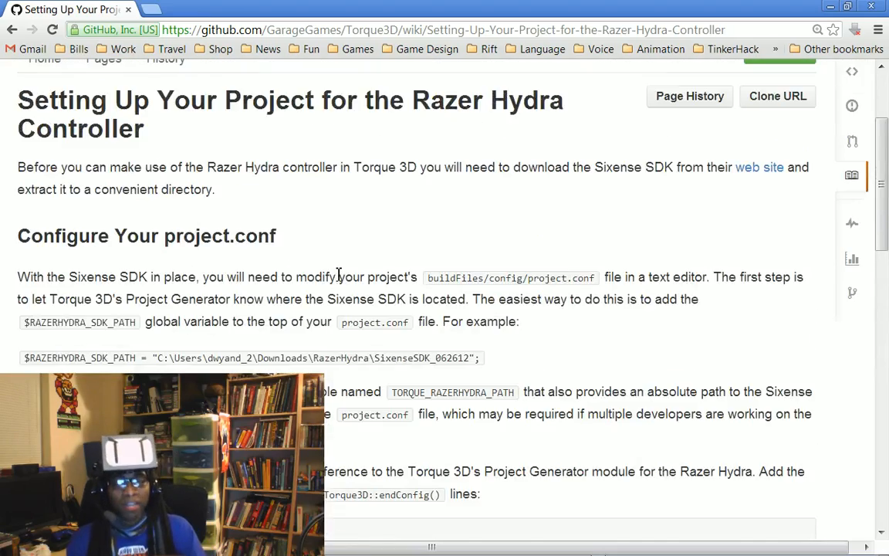
scroll(up, 3)
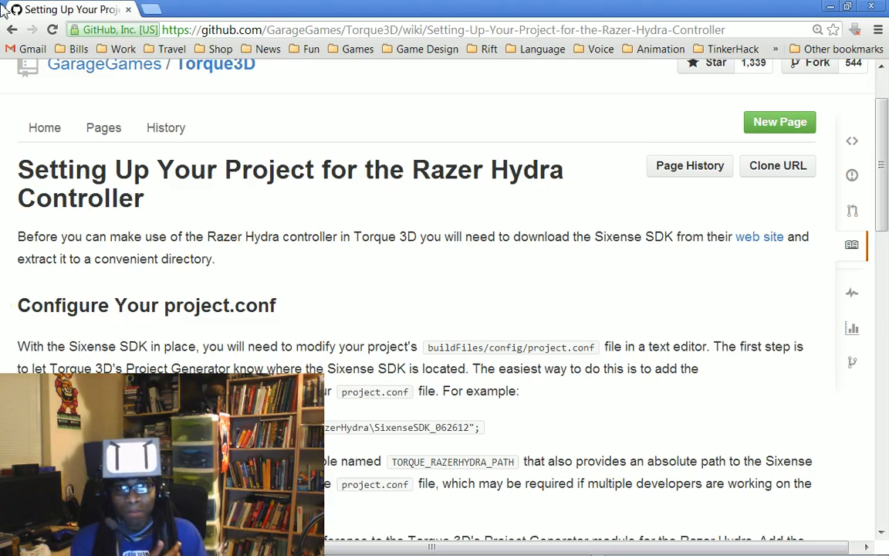
click(13, 29)
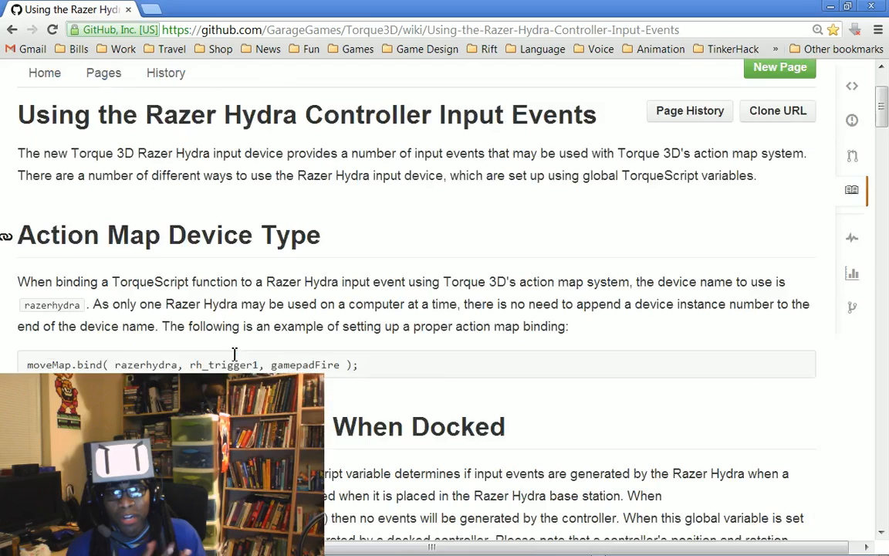
Read through the Razer Hydra Controller Input Events wiki page down to its event-order section.
scroll(down, 3)
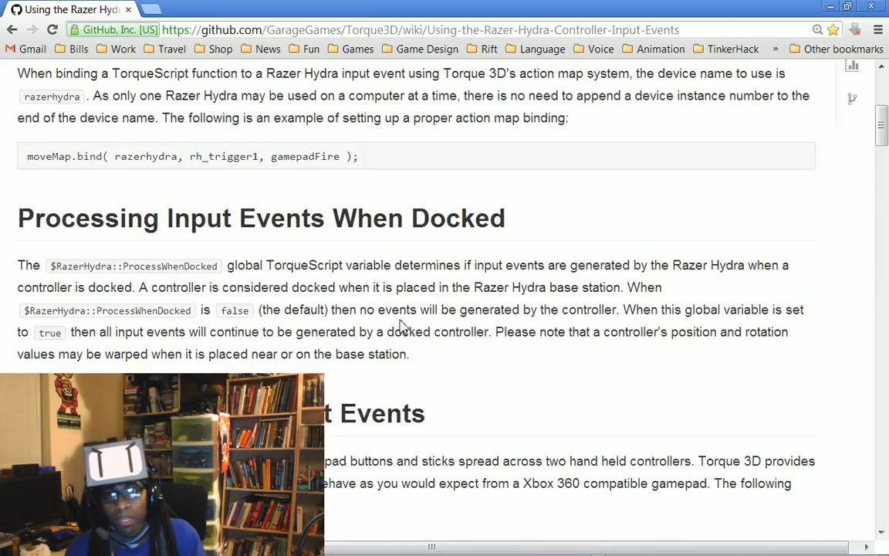
scroll(up, 3)
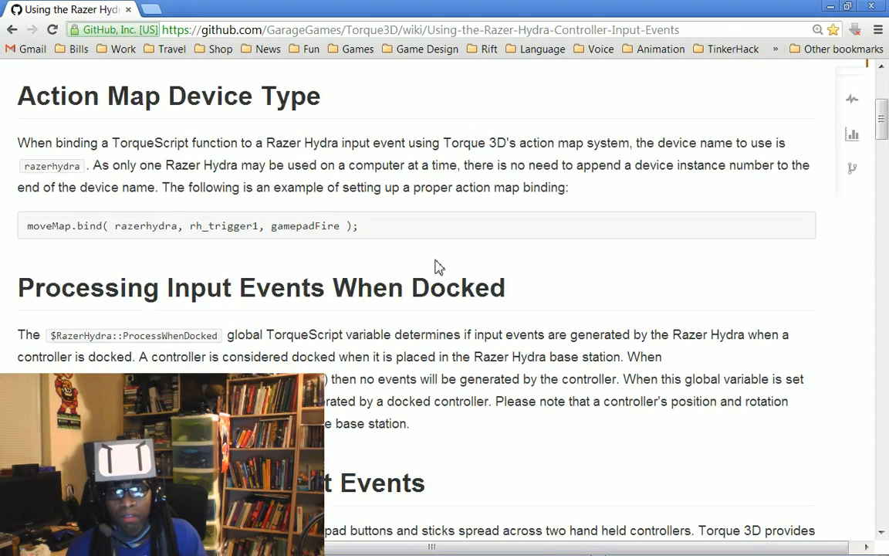
scroll(down, 3)
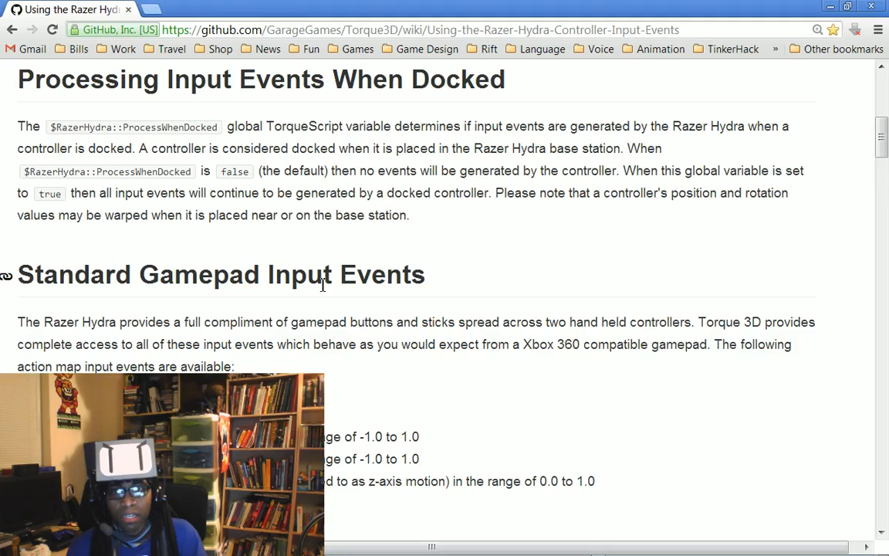
scroll(down, 3)
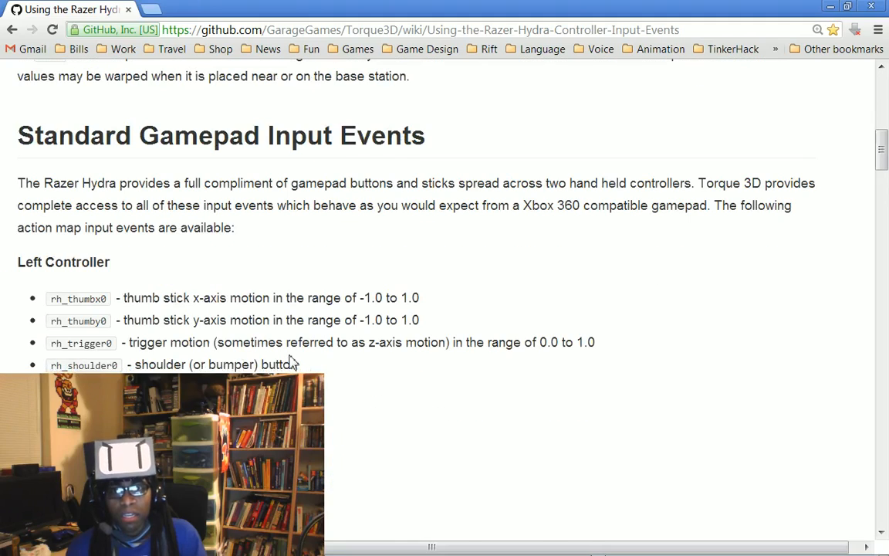
scroll(down, 3)
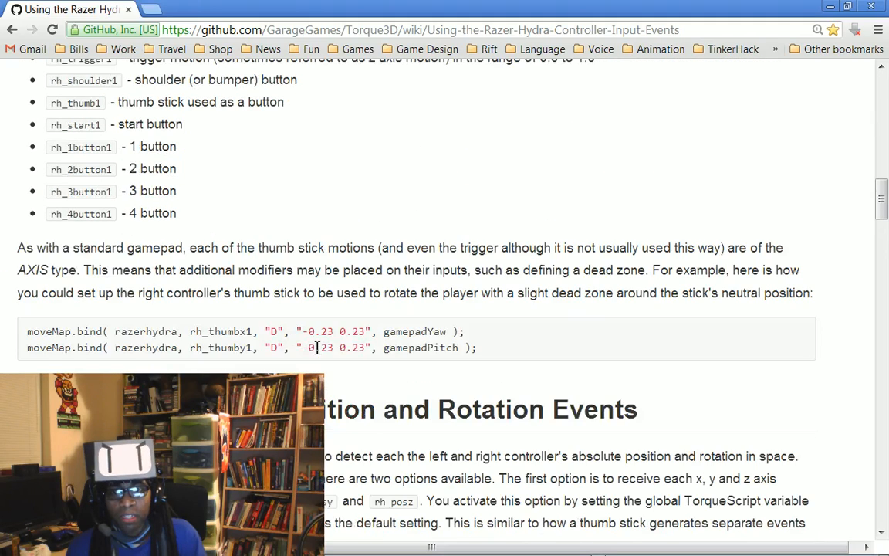
scroll(down, 3)
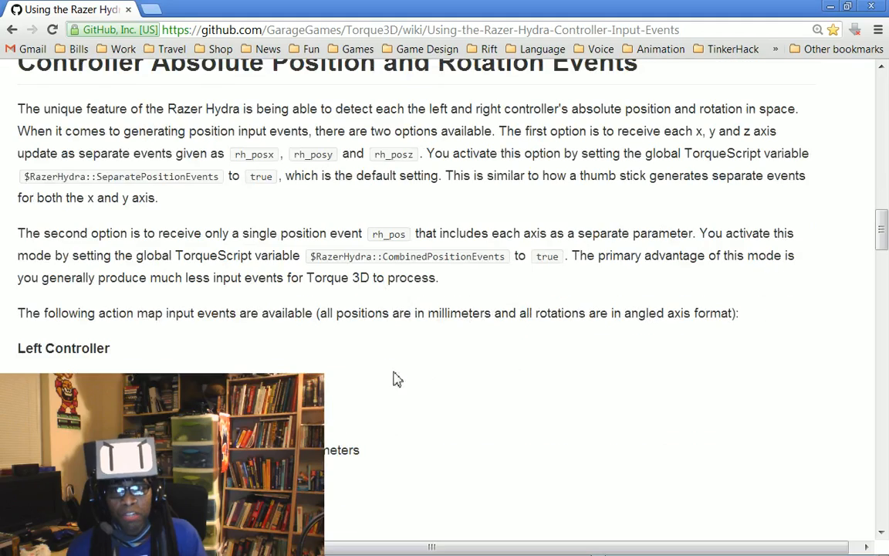
scroll(down, 3)
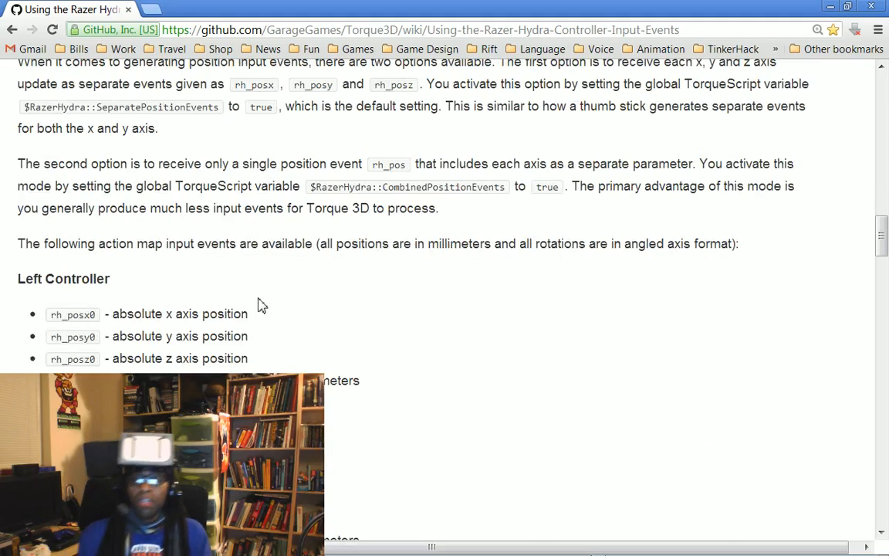
scroll(down, 3)
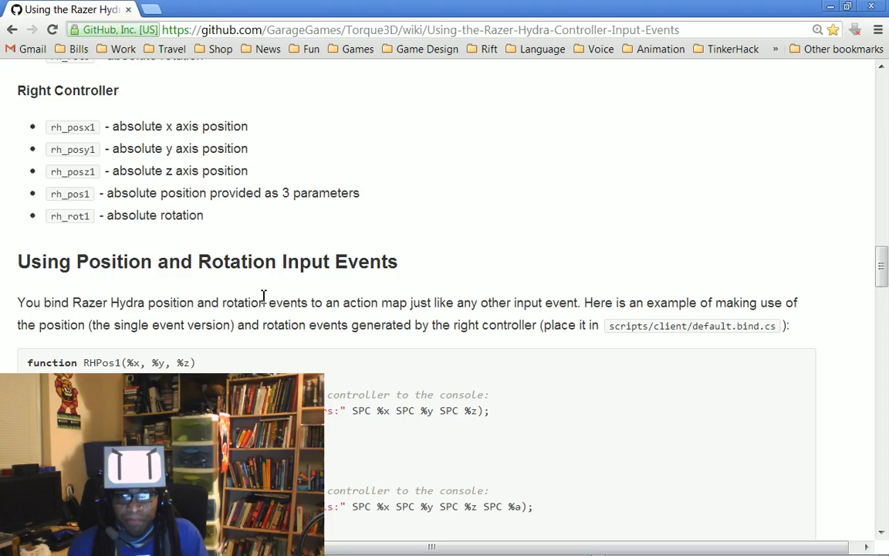
scroll(down, 3)
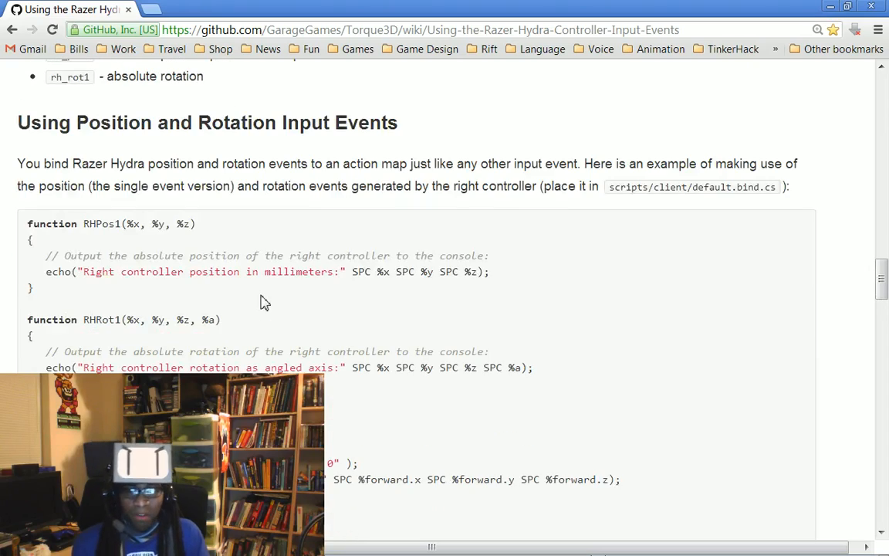
mouse_move(402, 240)
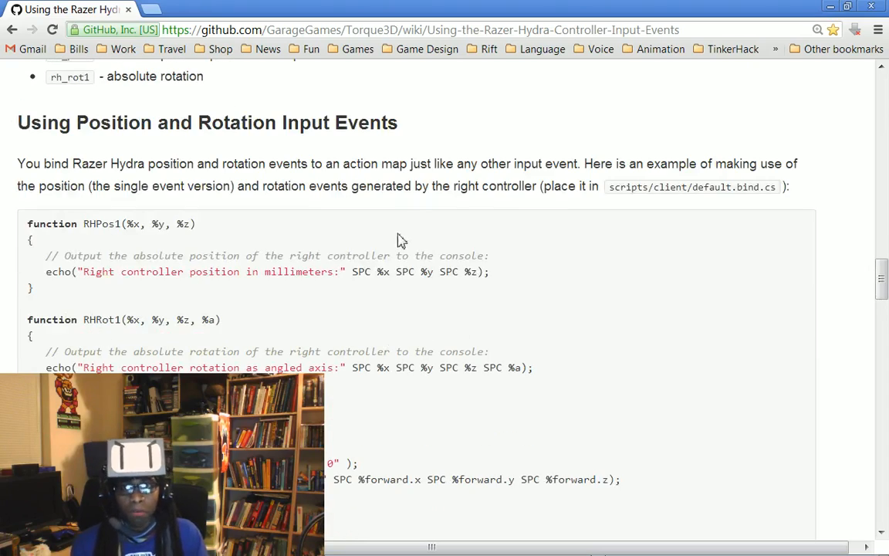
scroll(down, 3)
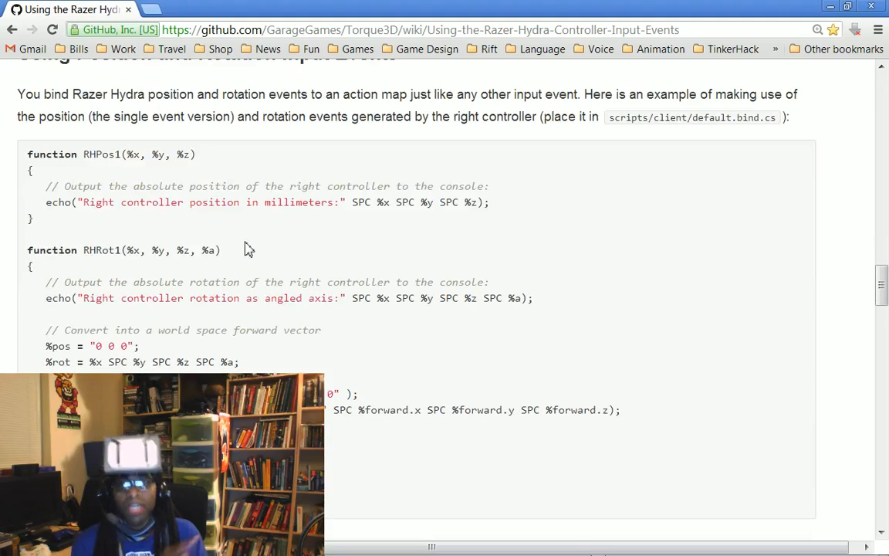
scroll(down, 3)
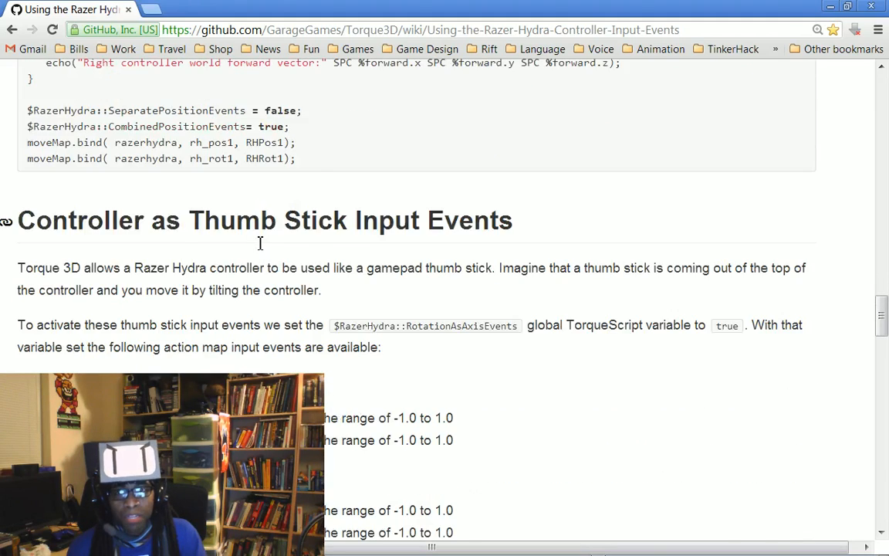
scroll(down, 3)
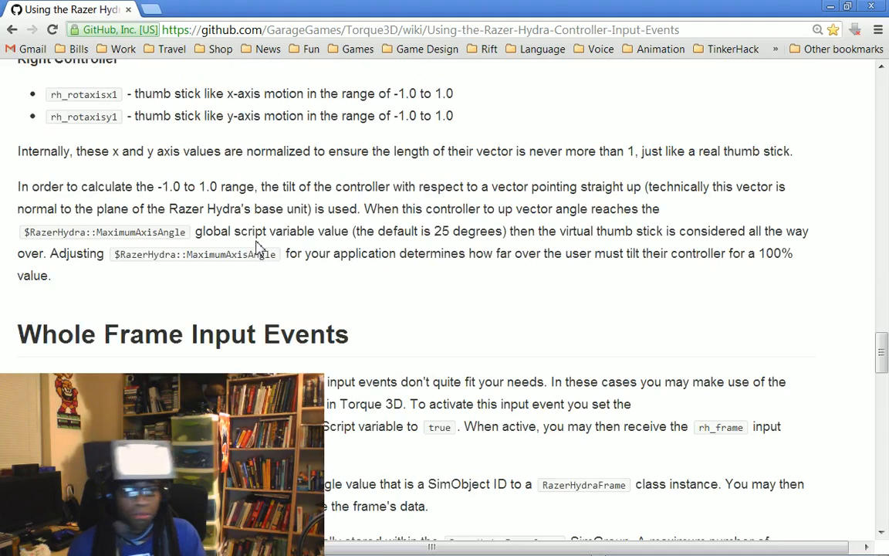
scroll(down, 3)
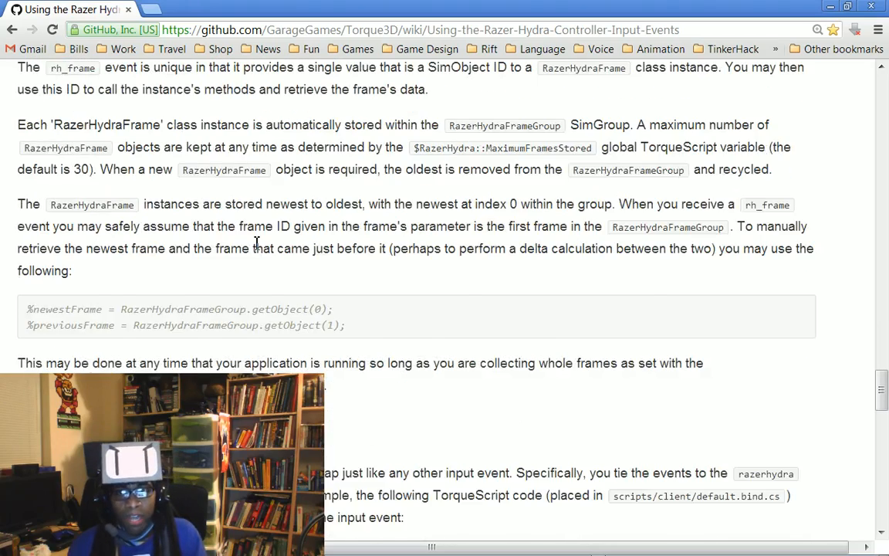
scroll(down, 3)
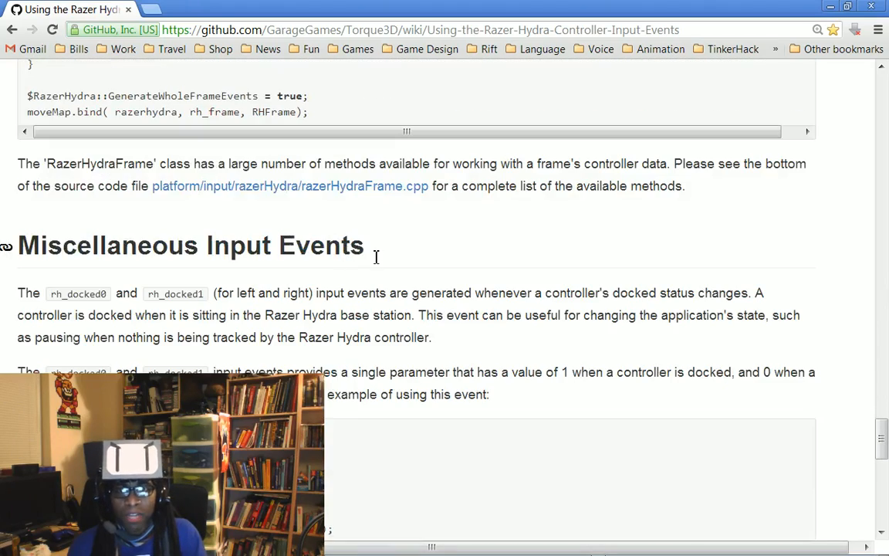
scroll(down, 3)
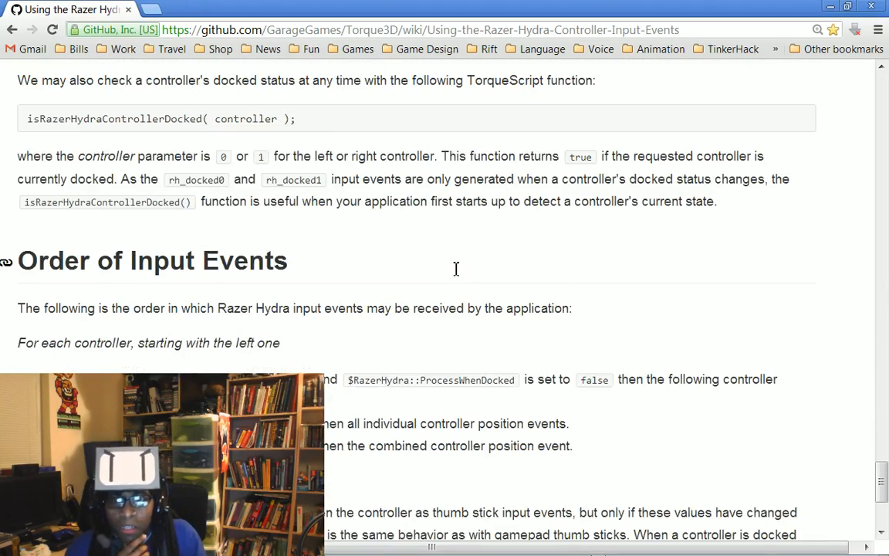
scroll(down, 3)
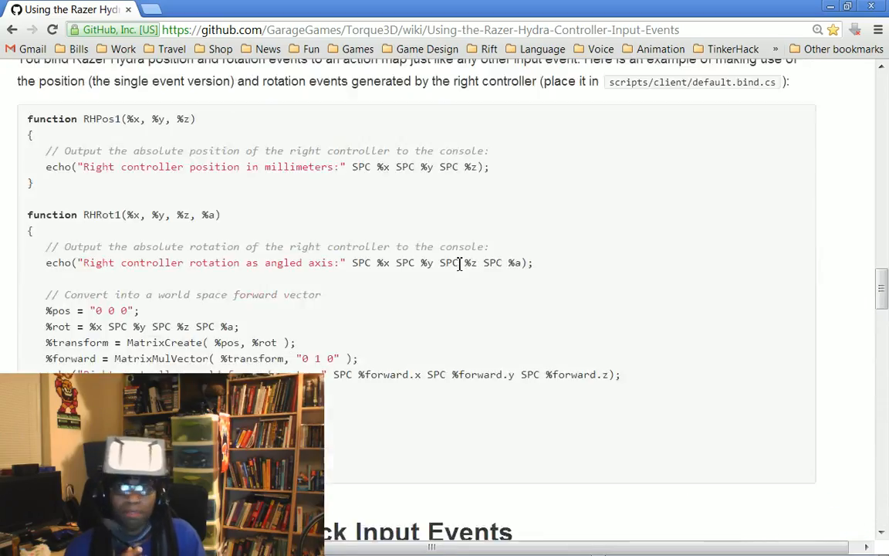
scroll(up, 3)
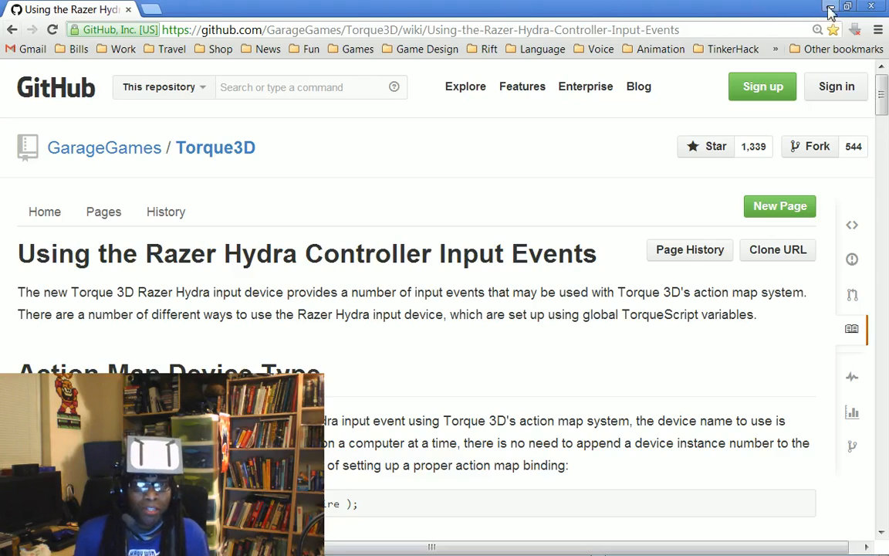
Minimize Chrome so the desktop with the VirtuaView Oculus Rift demo video shows.
click(830, 9)
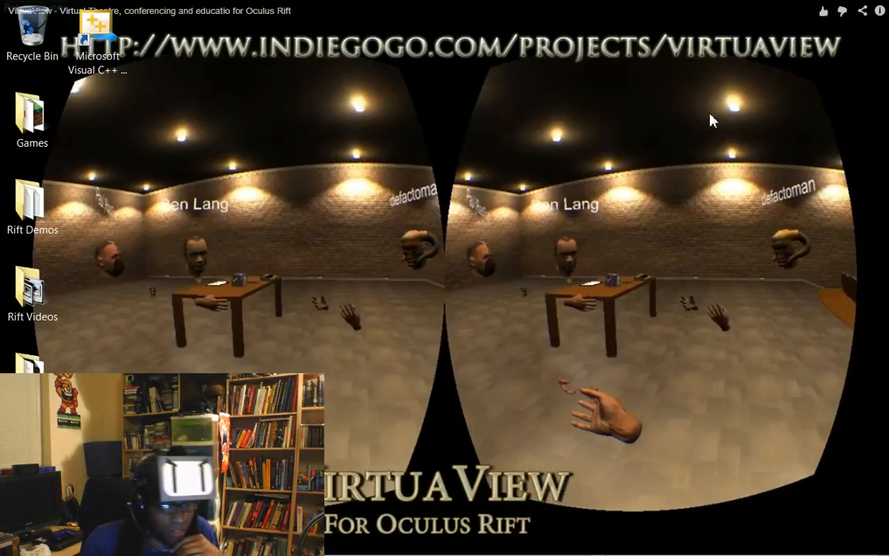